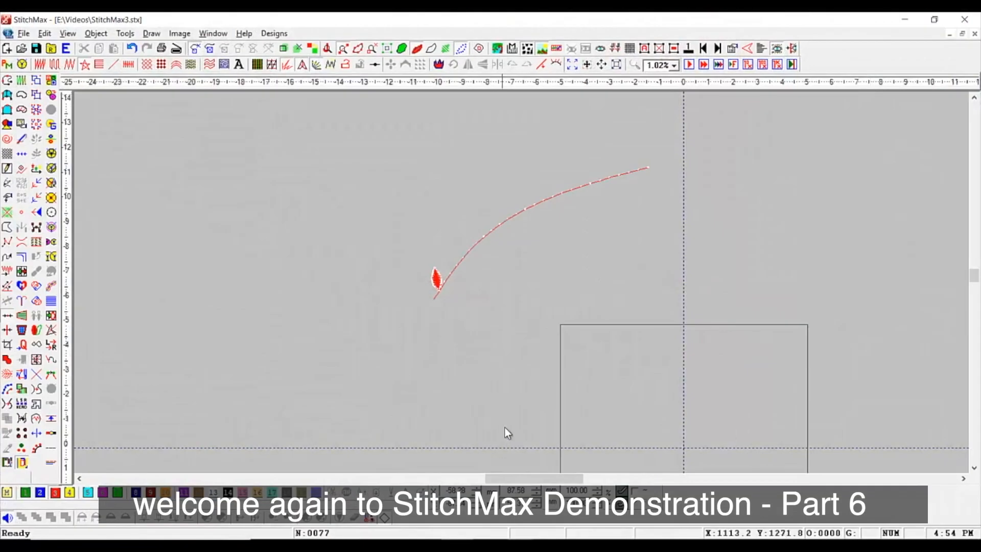
mouse_move(406, 177)
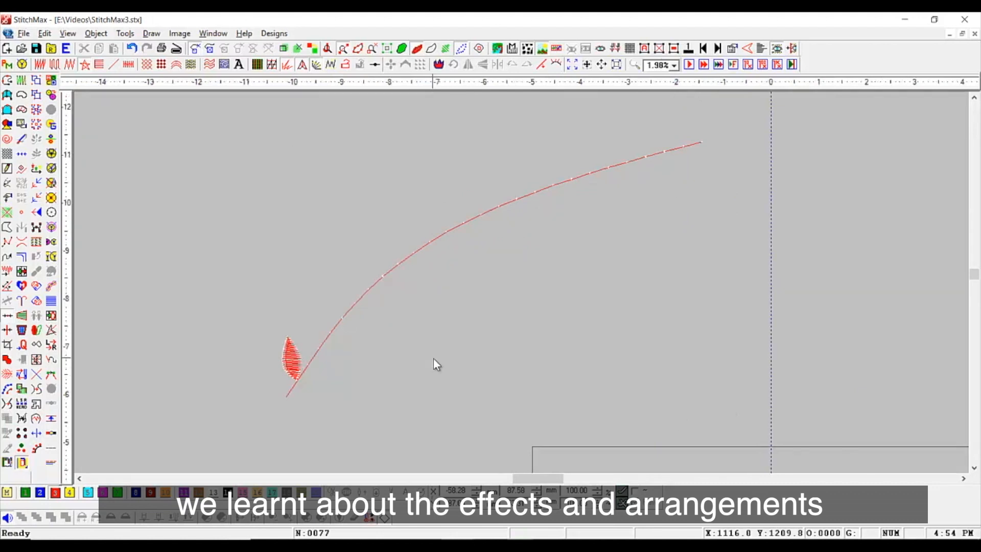
Step: Scroll the view down along the curved stem lined with alternating red leaves
scroll("down", 3)
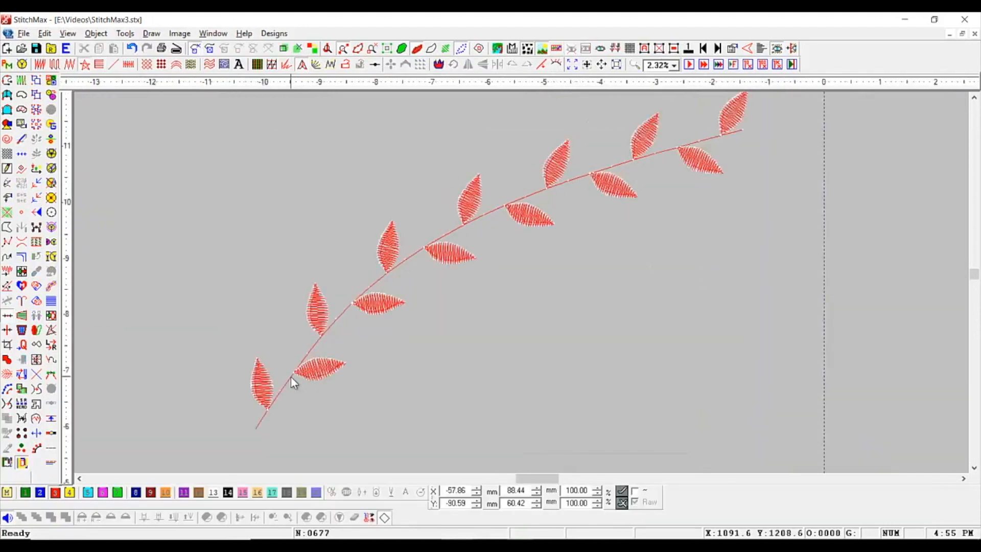
Step: Select the curved stem together with every leaf on it
left_click(319, 374)
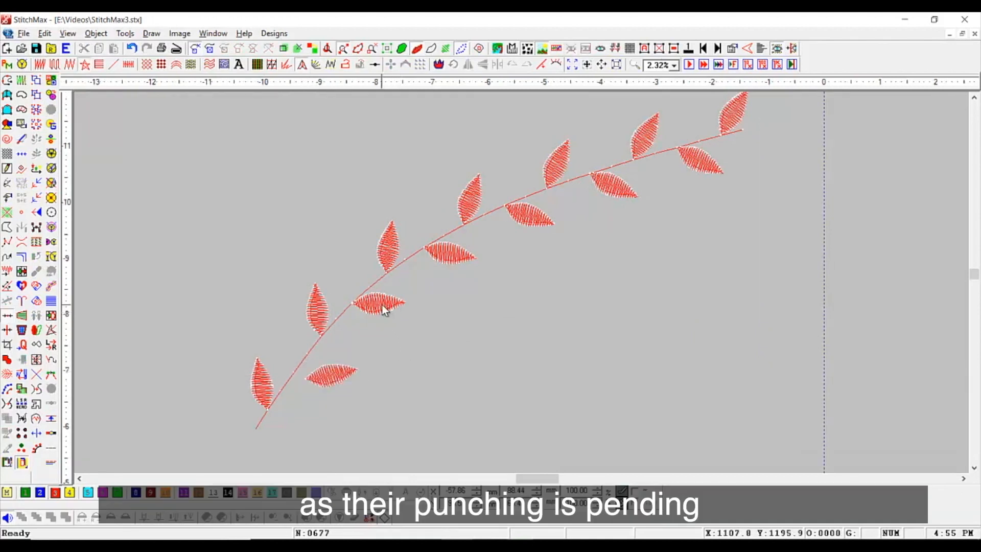
left_click(379, 307)
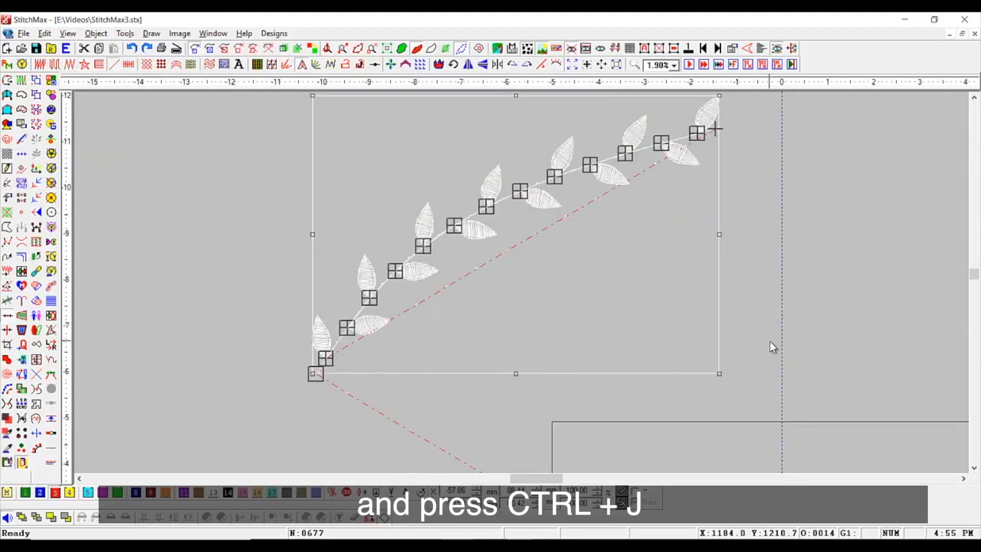
Step: Group and punch the selected stem and leaves with Ctrl+J, running from base to tip
key("ctrl+j")
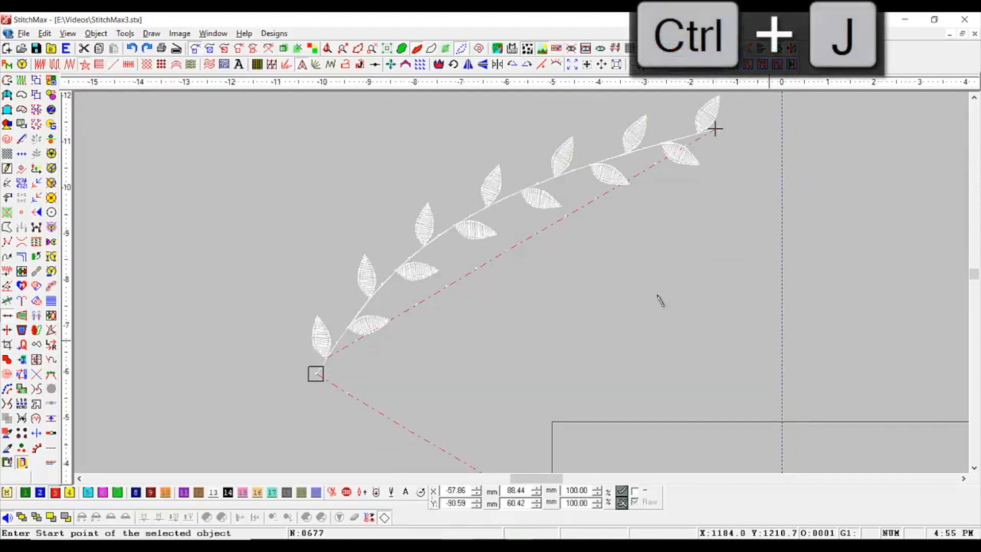
key("ctrl+j")
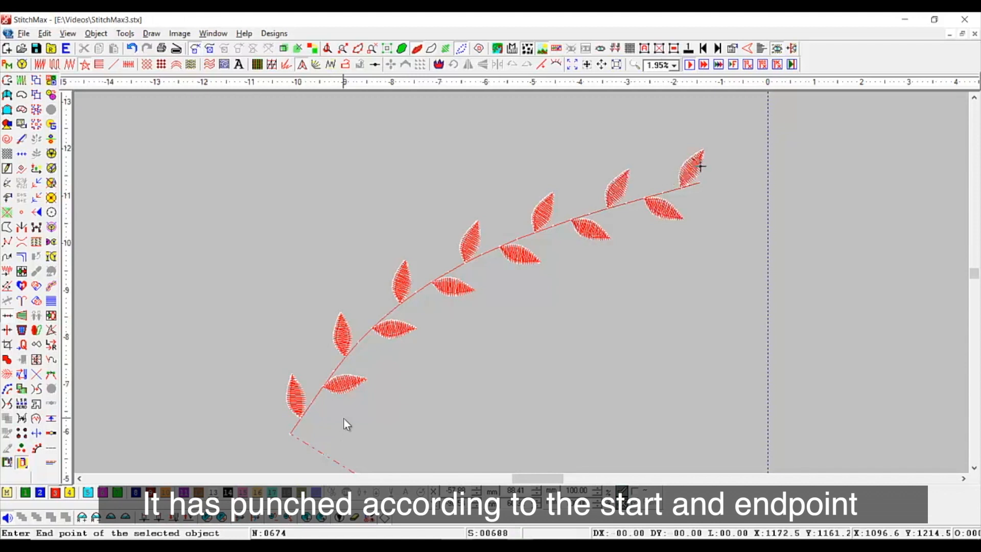
mouse_move(514, 269)
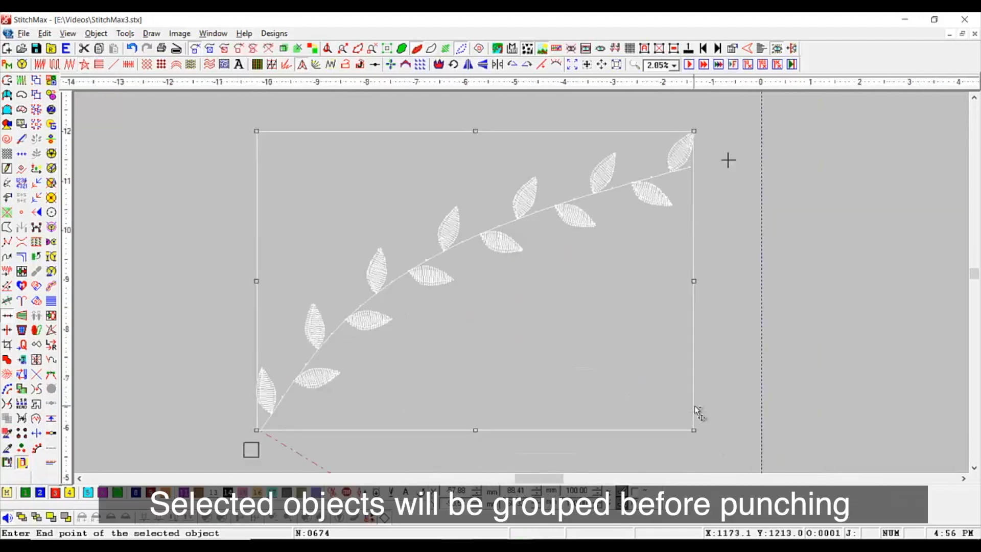
Step: Punch the selection with Ctrl+B, then undo it so stem and leaves are unstitched again
key("ctrl+b")
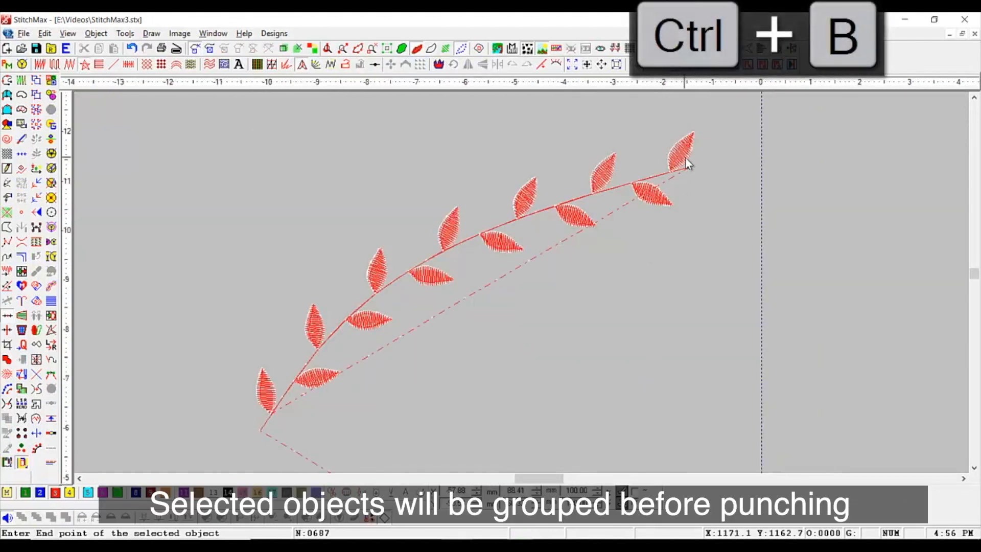
key("ctrl+b")
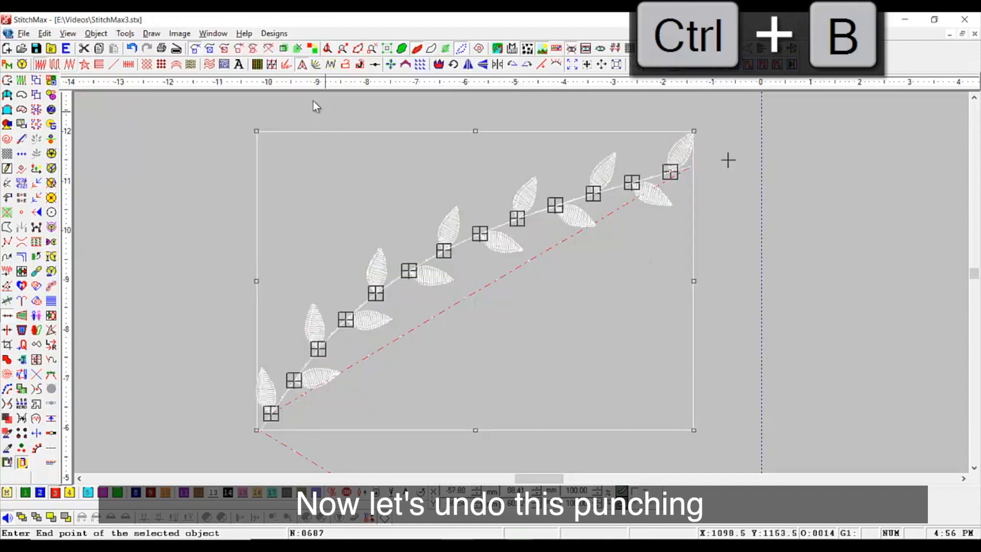
key("ctrl+b")
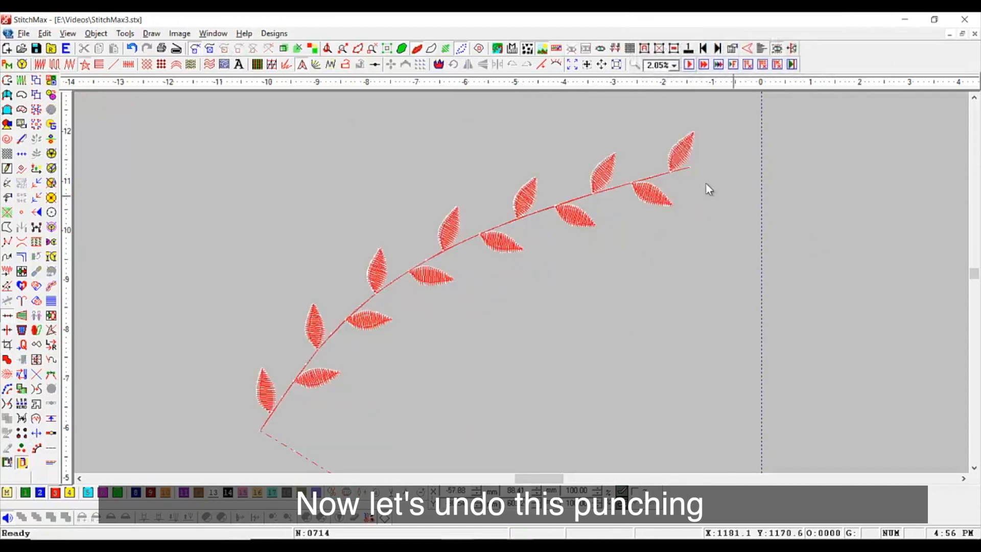
key("ctrl+z")
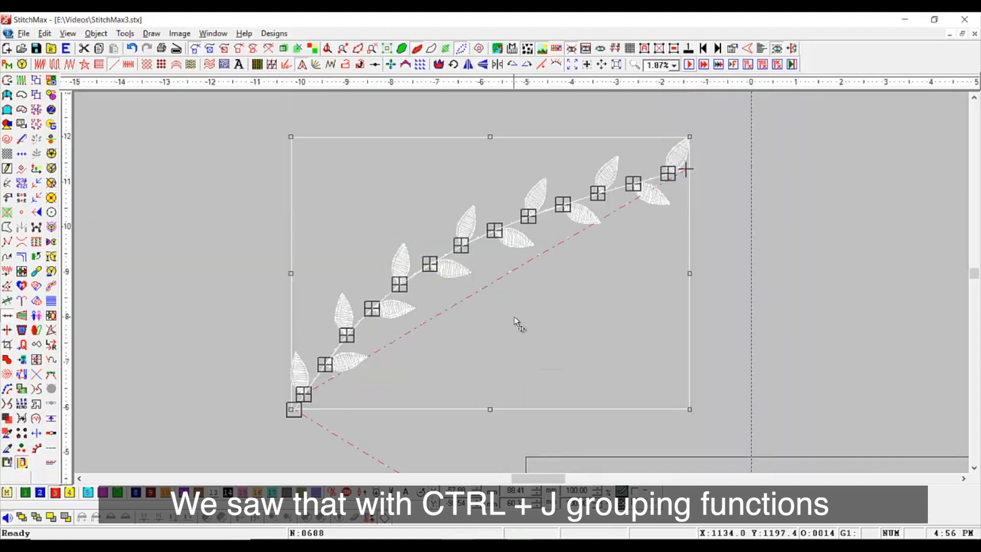
mouse_move(737, 289)
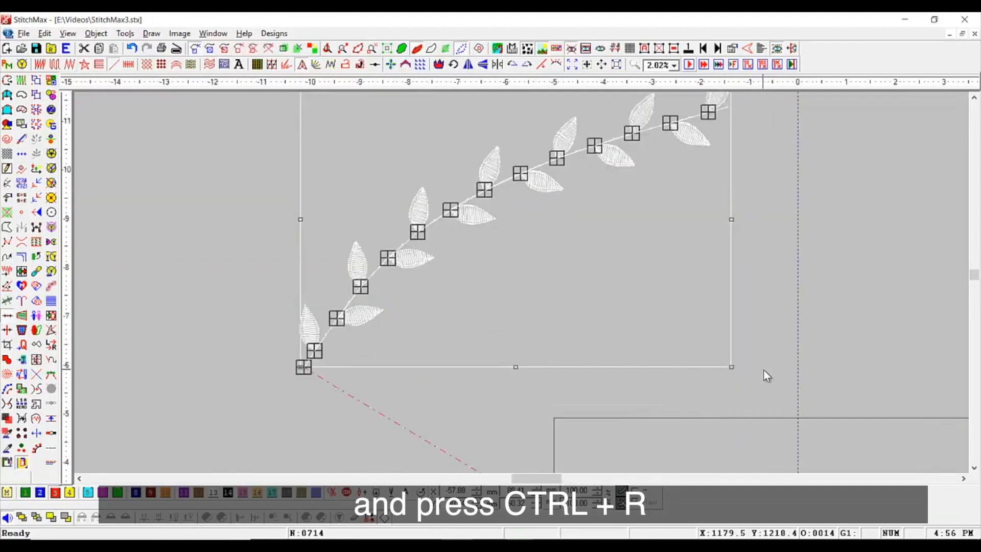
Step: Re-punch the stem and leaves with Ctrl+R, sequenced from the stem's base to its tip
key("ctrl+r")
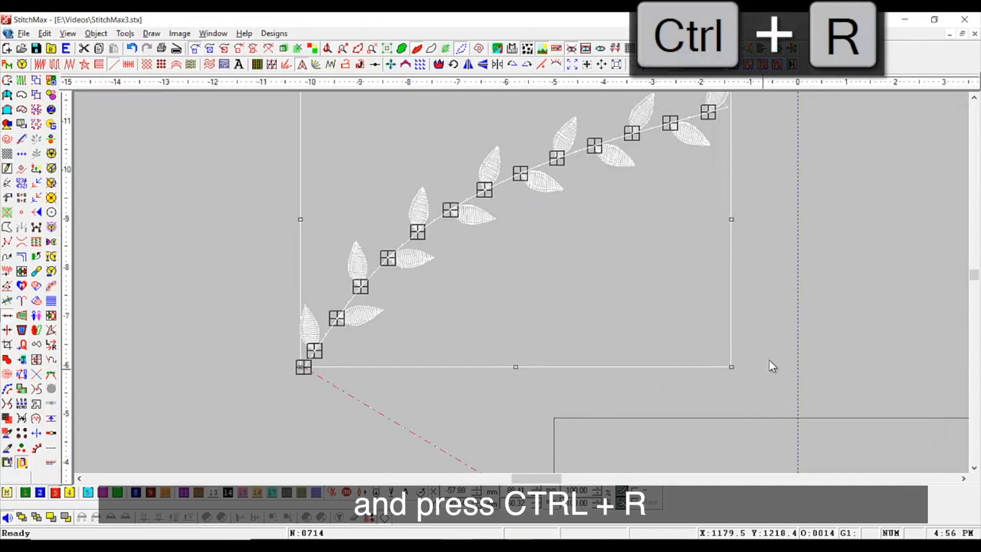
key("ctrl+r")
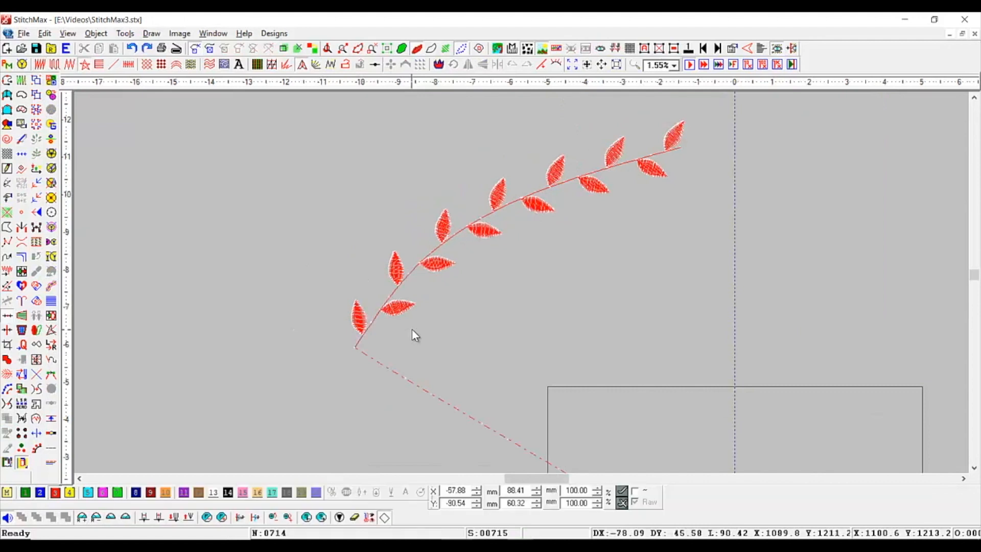
mouse_move(478, 269)
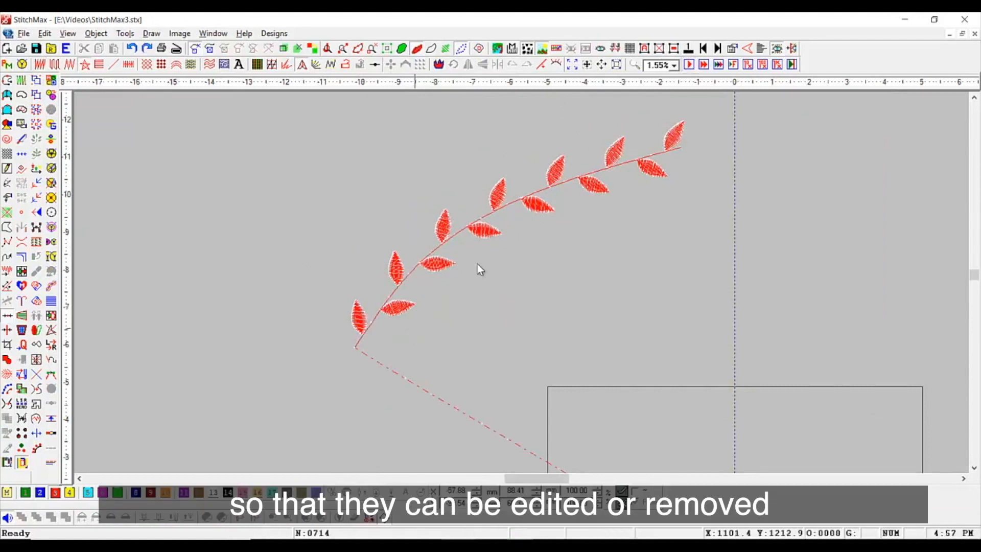
mouse_move(313, 385)
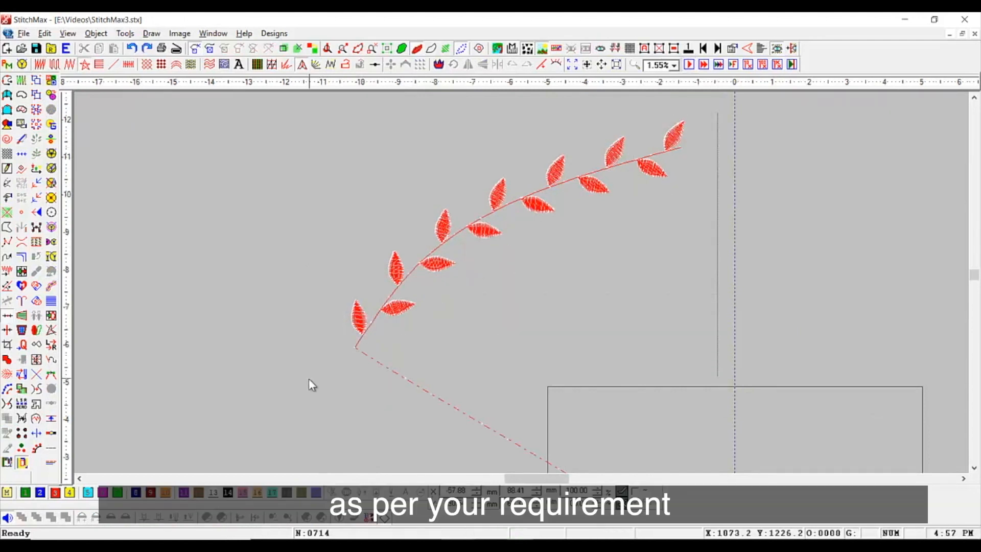
Step: Undo the punching with Ctrl+Z and reselect the whole stem with its leaves
key("ctrl+z")
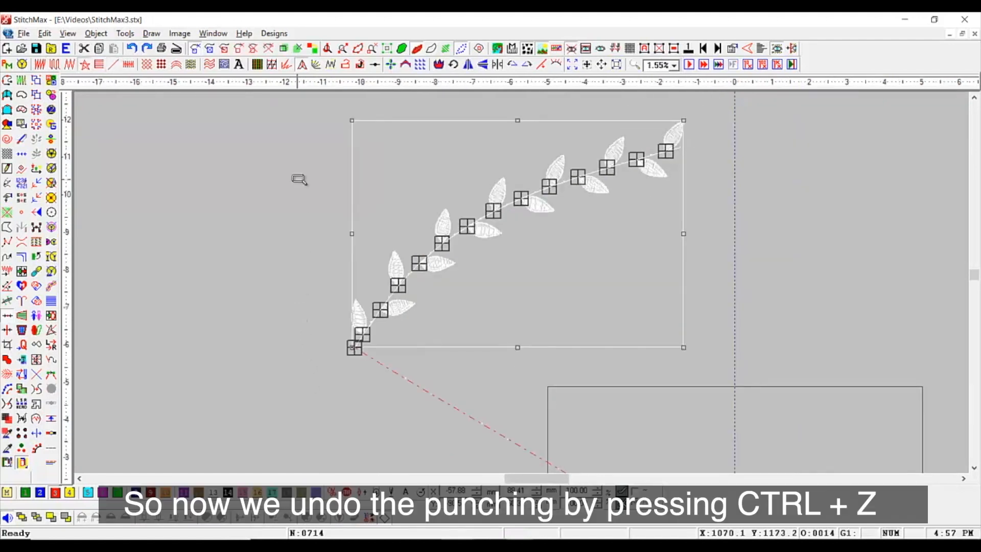
key("ctrl+z")
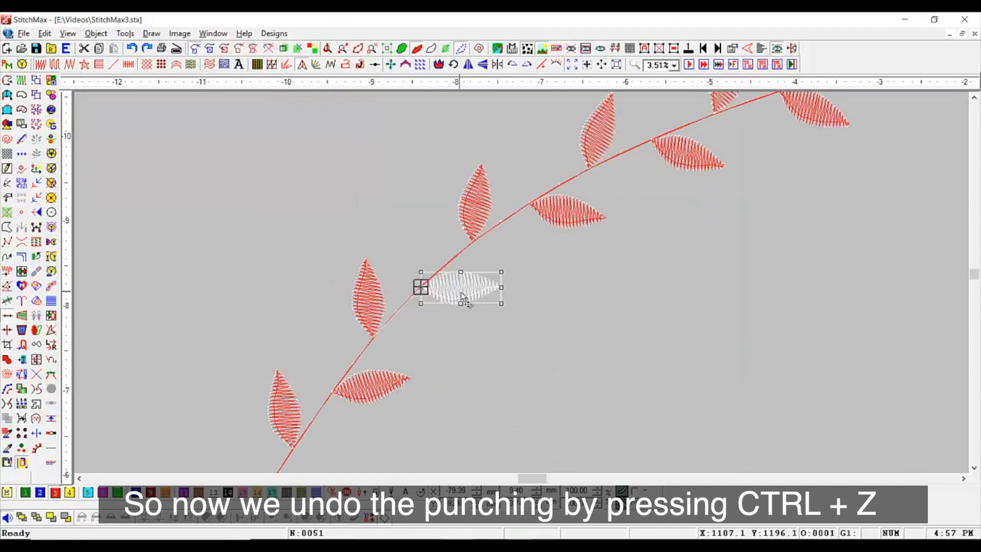
key("ctrl+z")
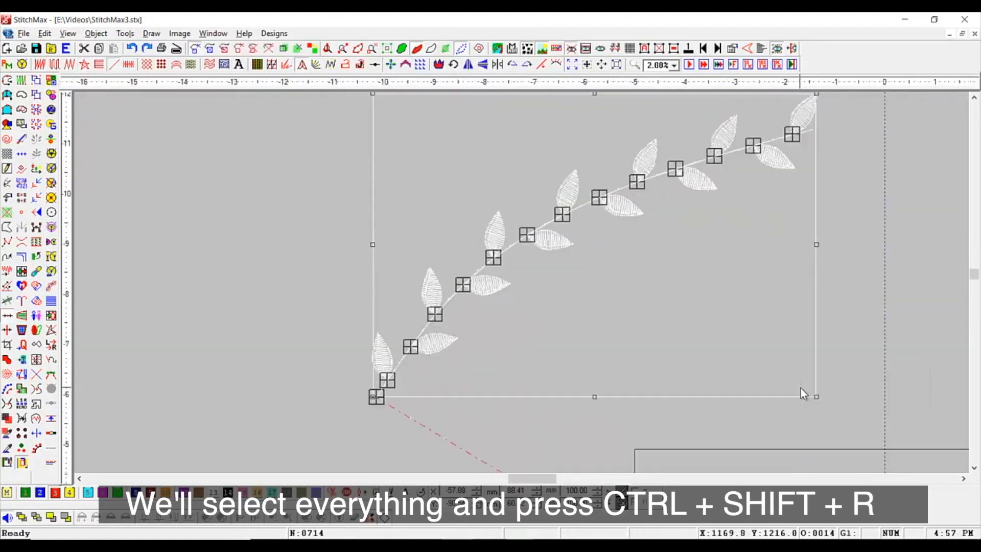
Step: Apply the Ctrl+Shift+R punching sequence to the selected stem and leaves
key("ctrl+shift+r")
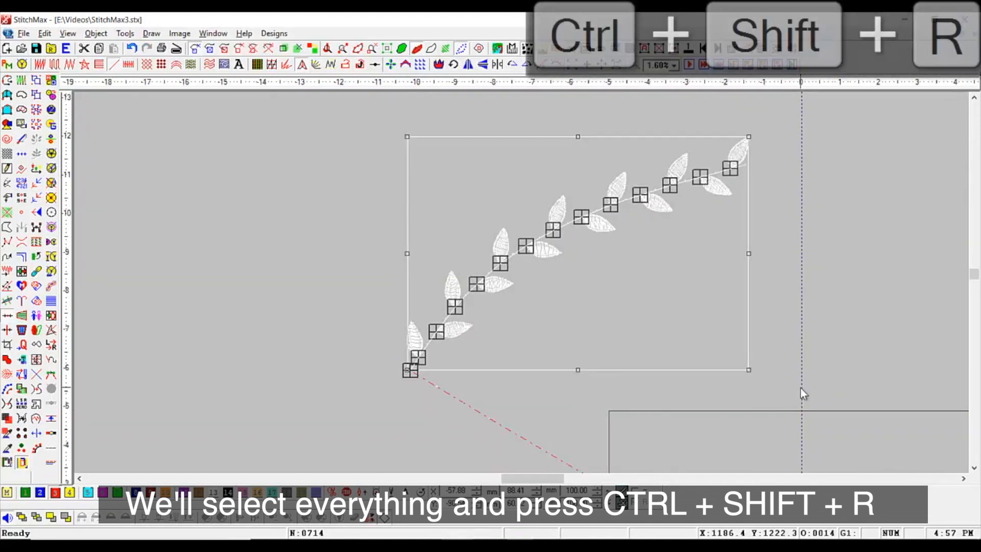
key("ctrl+shift+r")
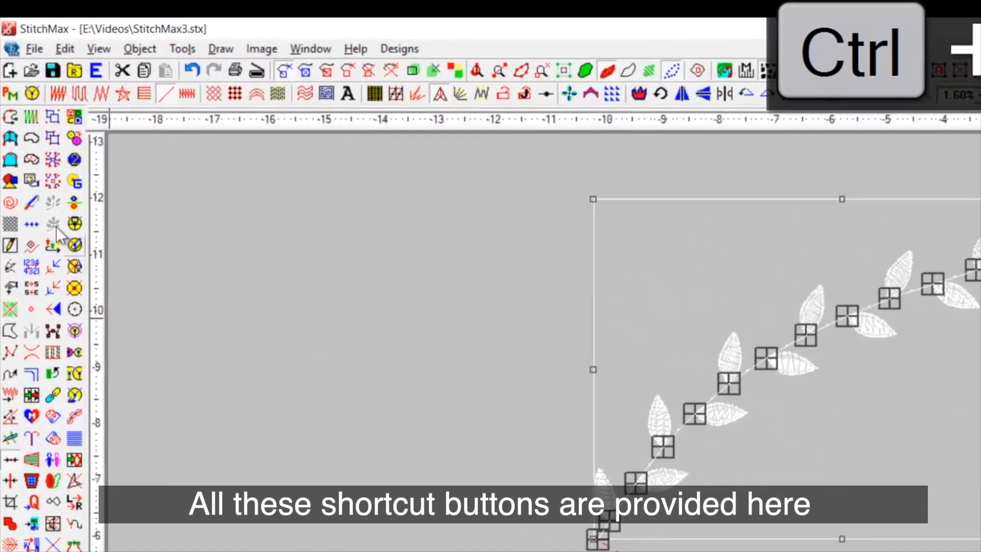
mouse_move(72, 415)
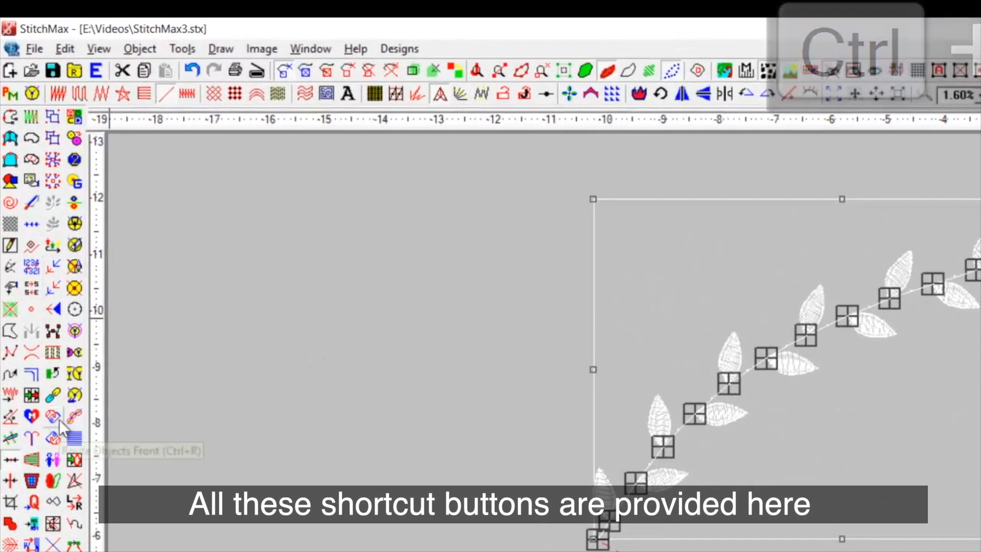
mouse_move(56, 439)
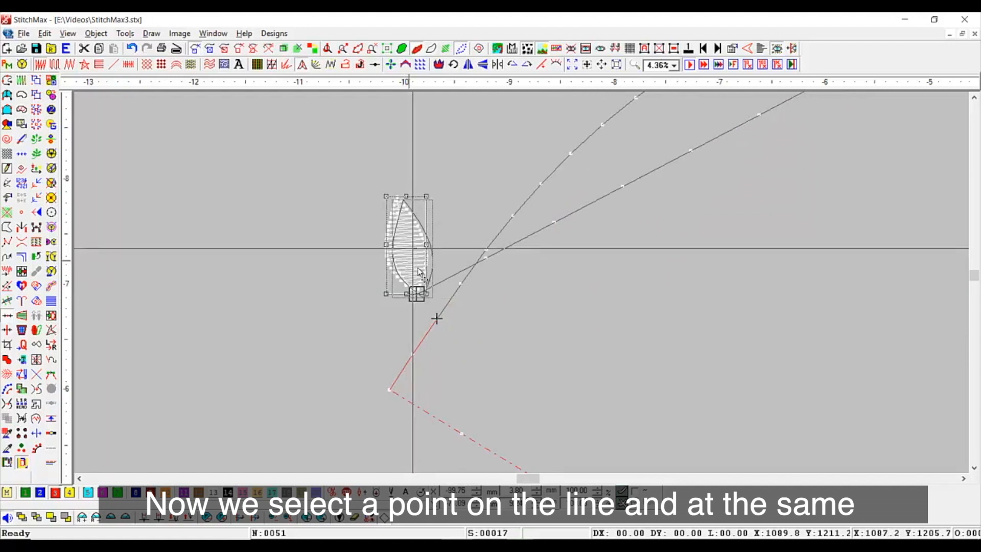
Step: Attach the leaf to the chosen point on the curved line with W
key("w")
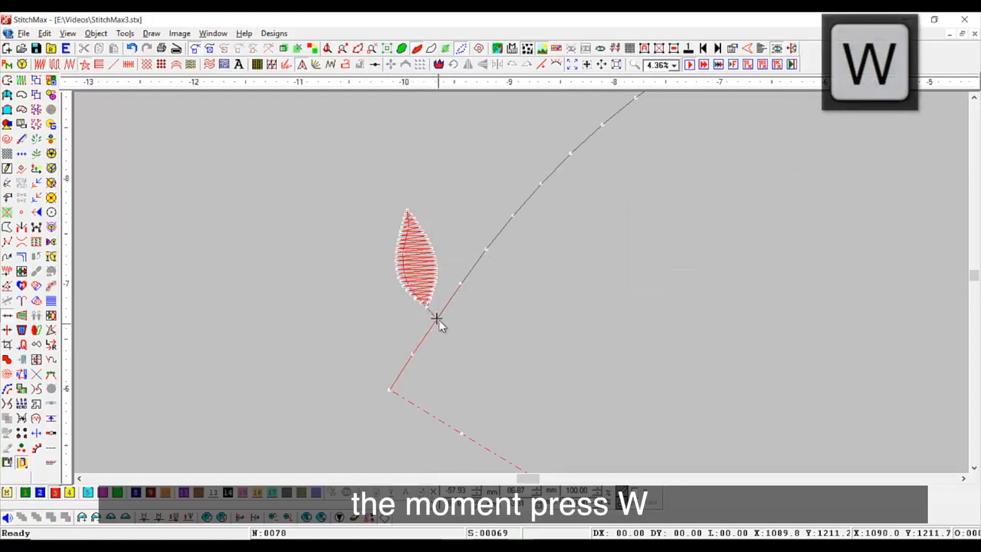
key("w")
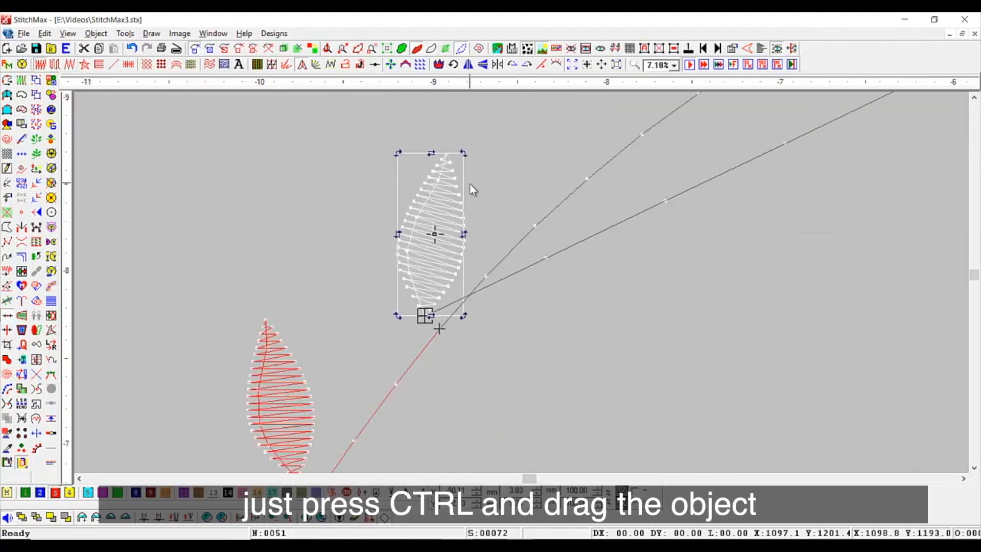
Step: Attach a duplicated leaf, then repeat it along the curve so three leaves hang from the lower stem
key("w")
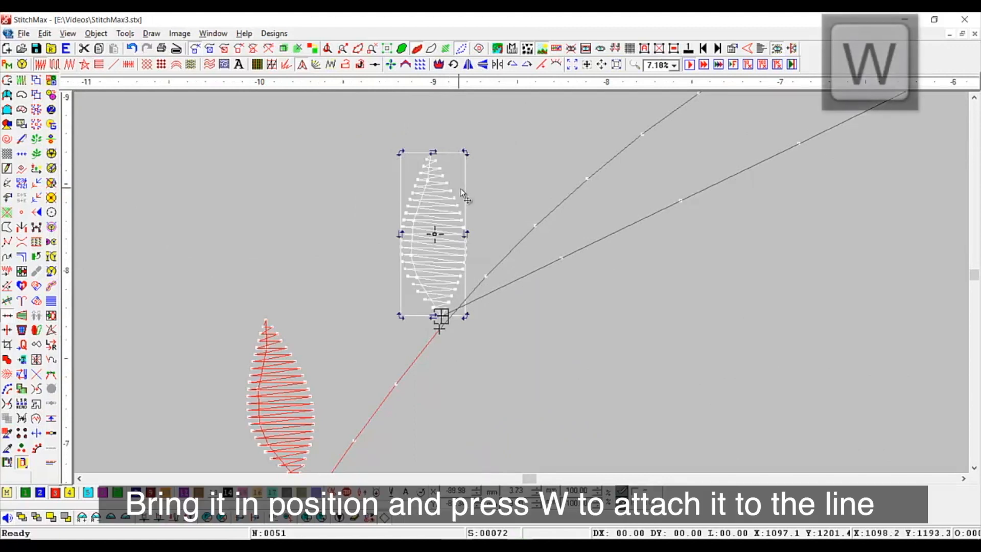
key("w")
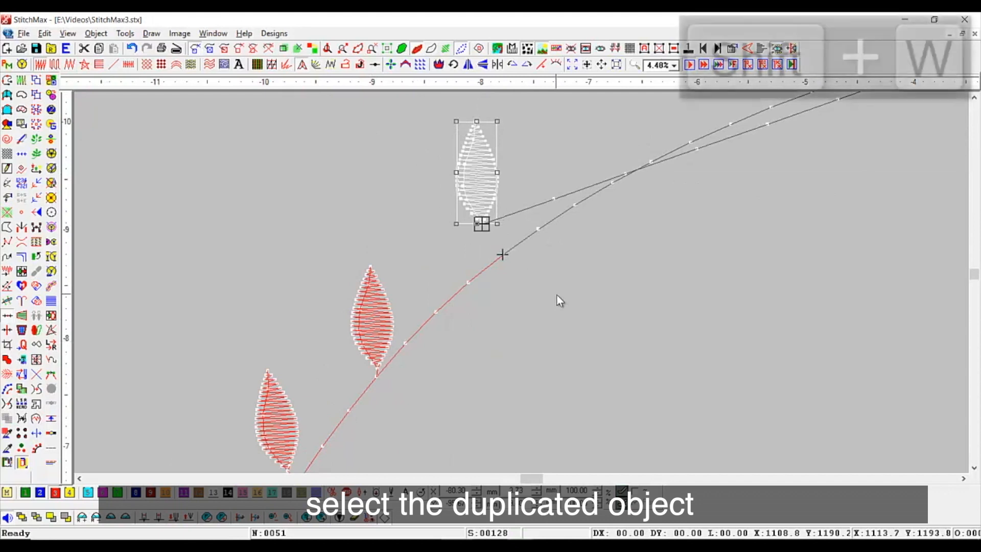
key("shift+w")
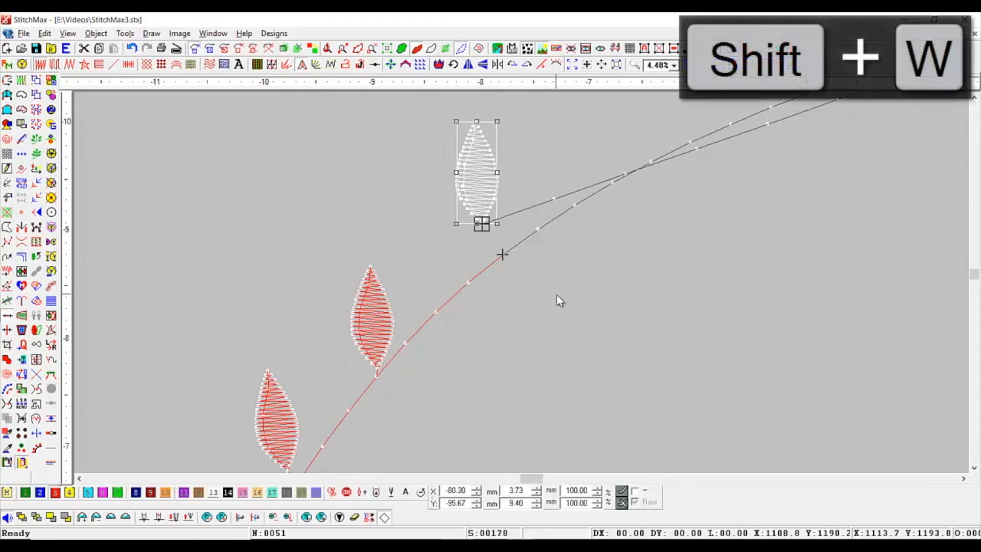
key("shift+w")
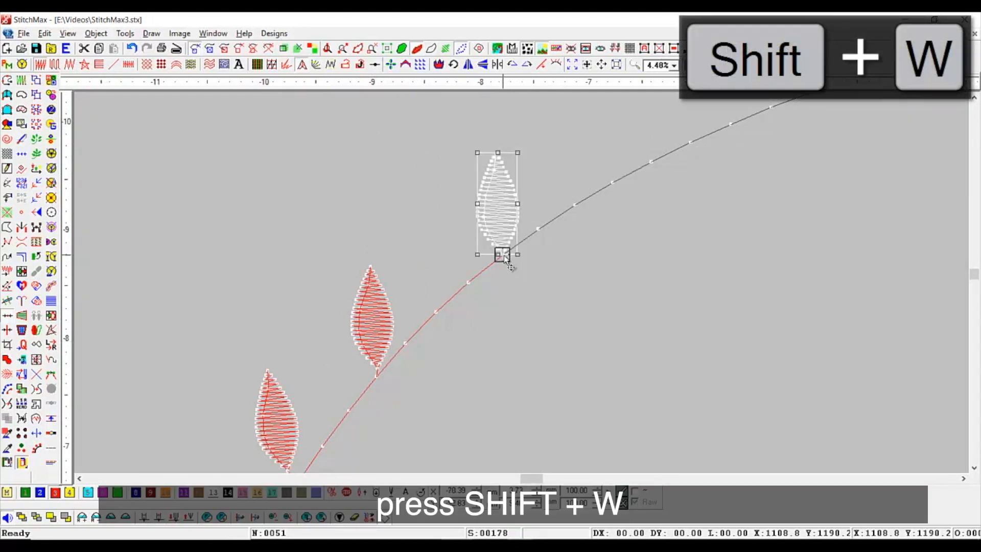
key("shift+w")
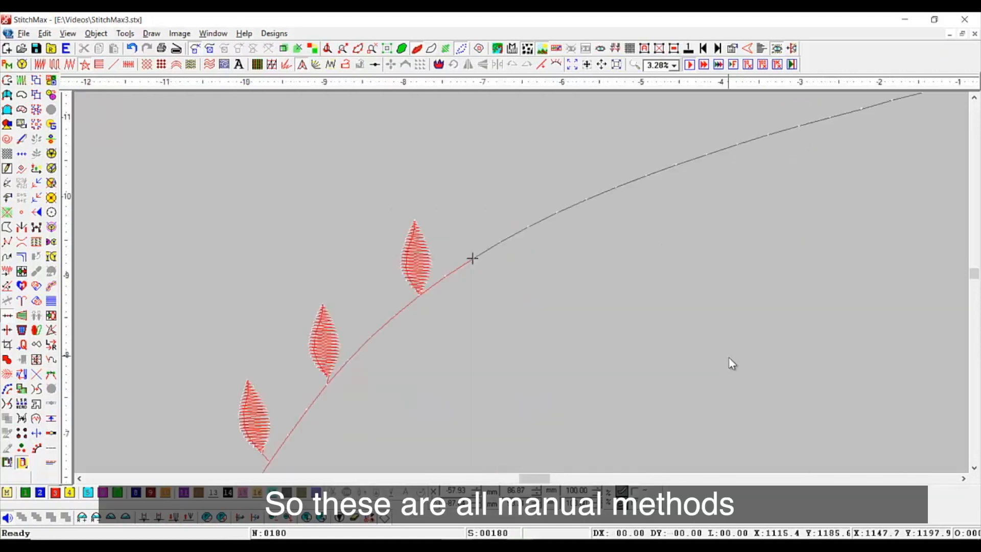
Step: Place further leaves along the curve up to a three-leaf cluster near the tip
left_click(414, 254)
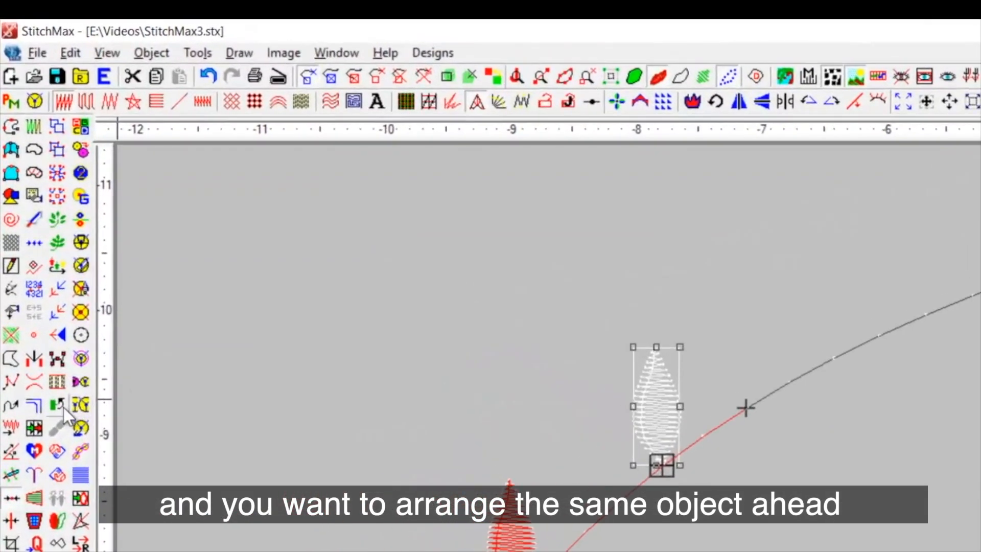
mouse_move(67, 406)
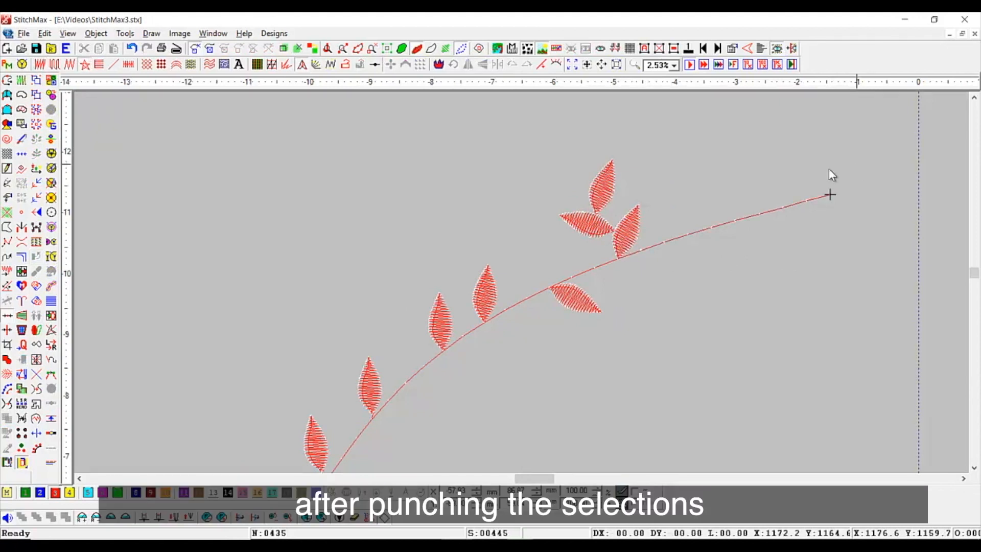
left_click(604, 182)
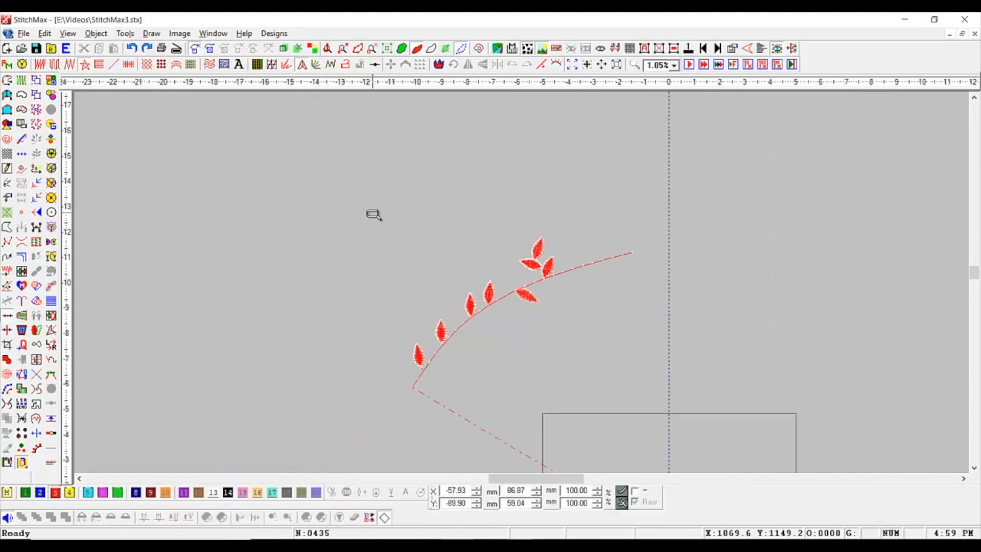
Step: Select everything on the canvas ahead of setting the 6 mm star-fill spacing
key("ctrl+a")
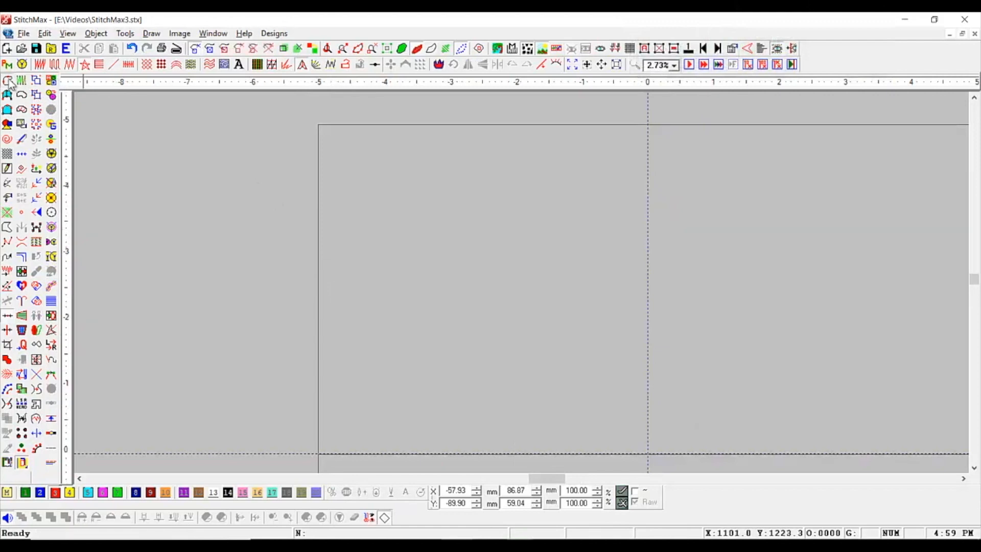
mouse_move(9, 80)
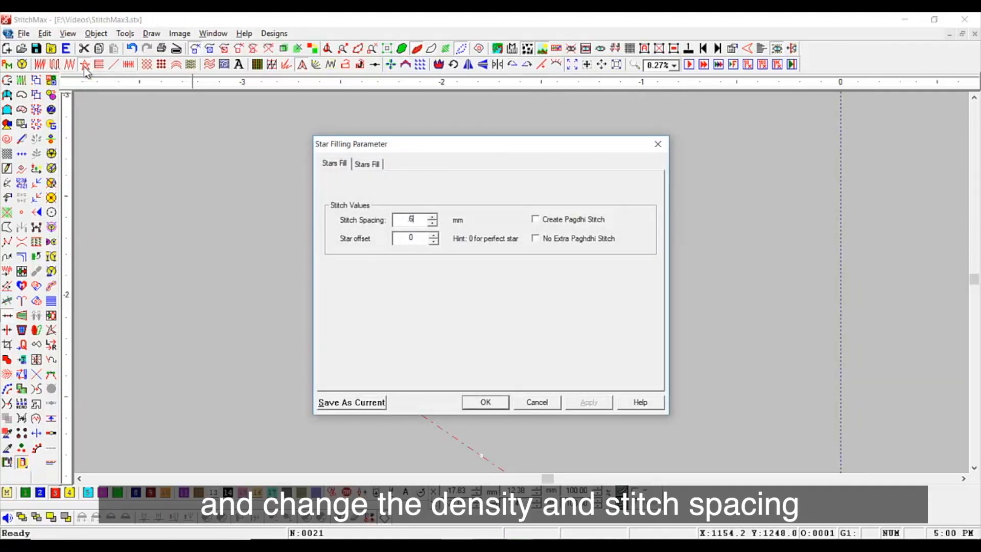
Step: Confirm the star-fill settings, select the S-curve and lay out boundary points for two leaves
left_click(484, 403)
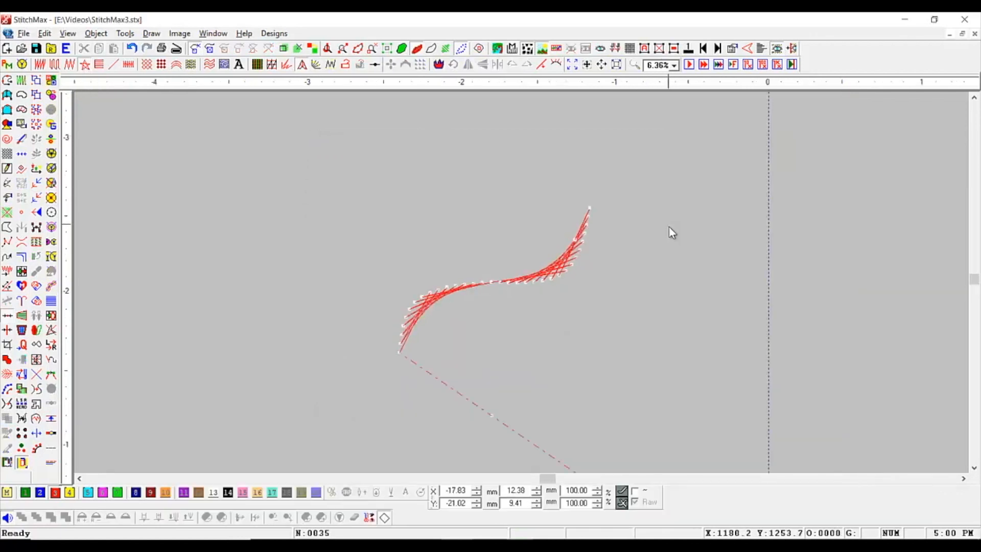
mouse_move(554, 278)
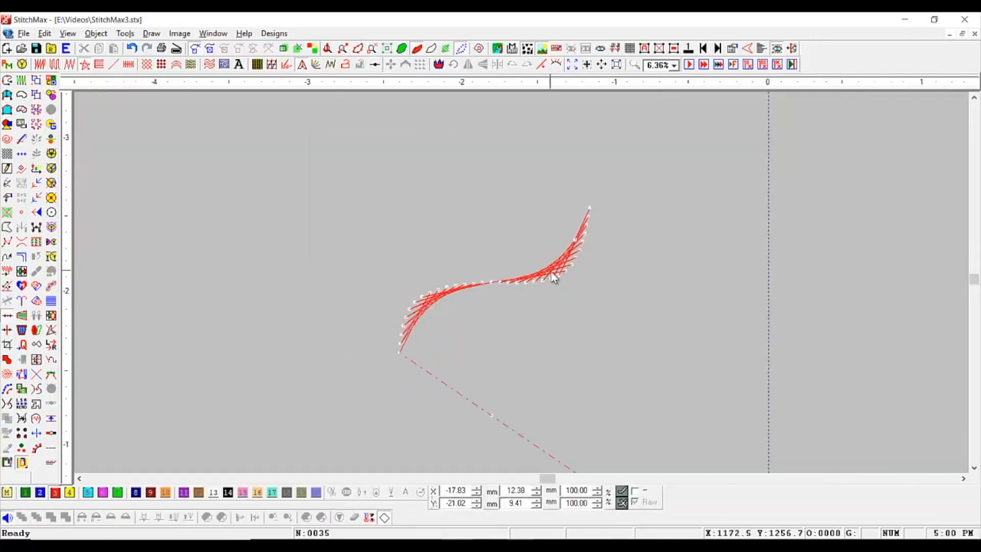
left_click(551, 278)
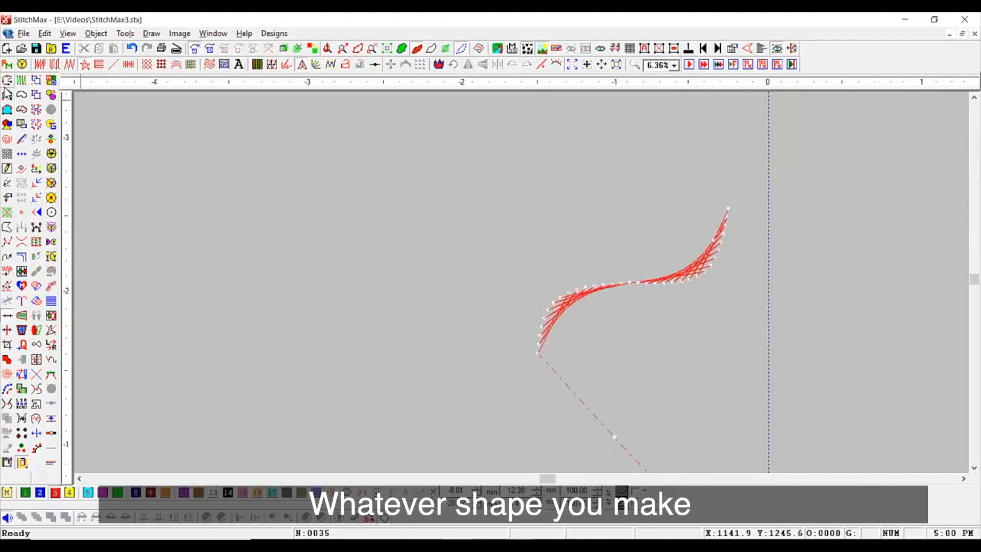
left_click(435, 228)
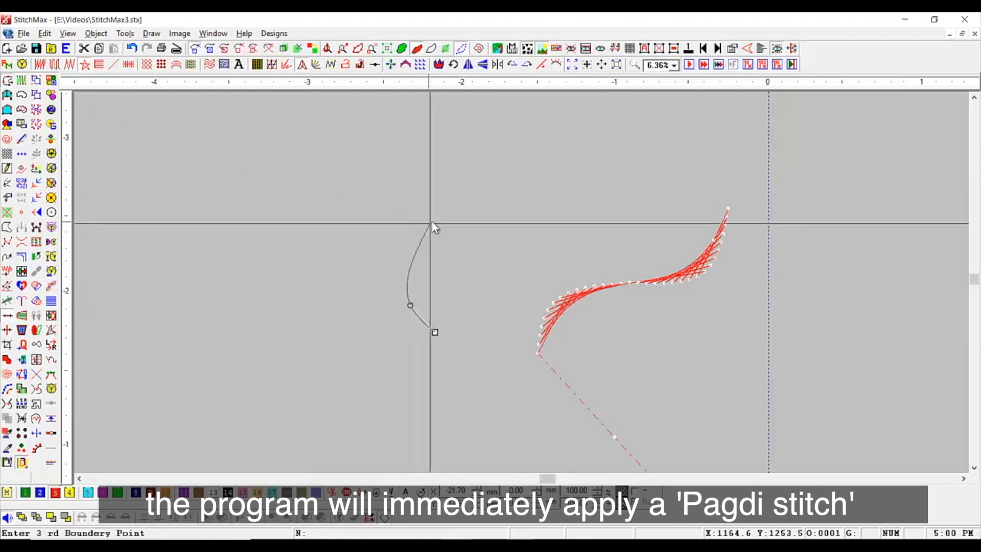
left_click(466, 314)
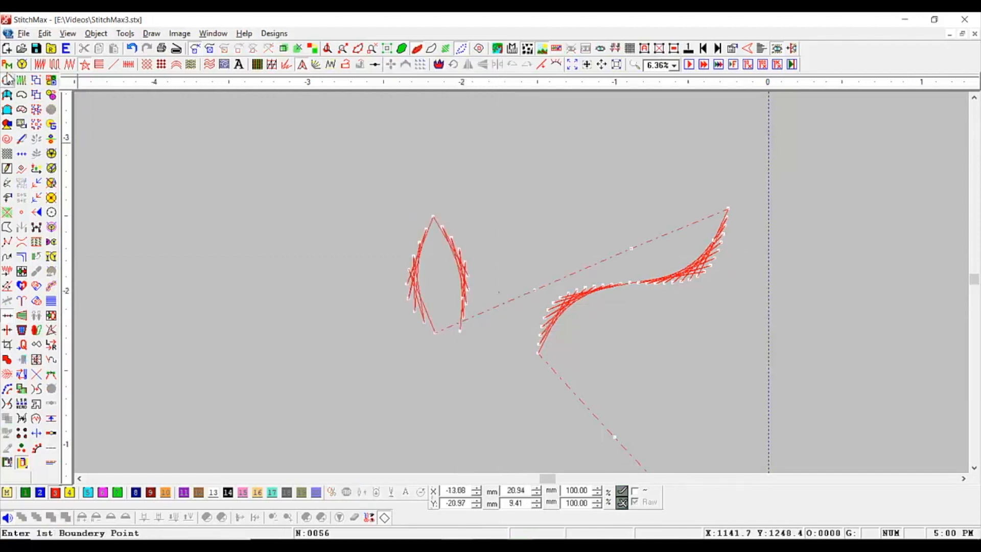
left_click(595, 183)
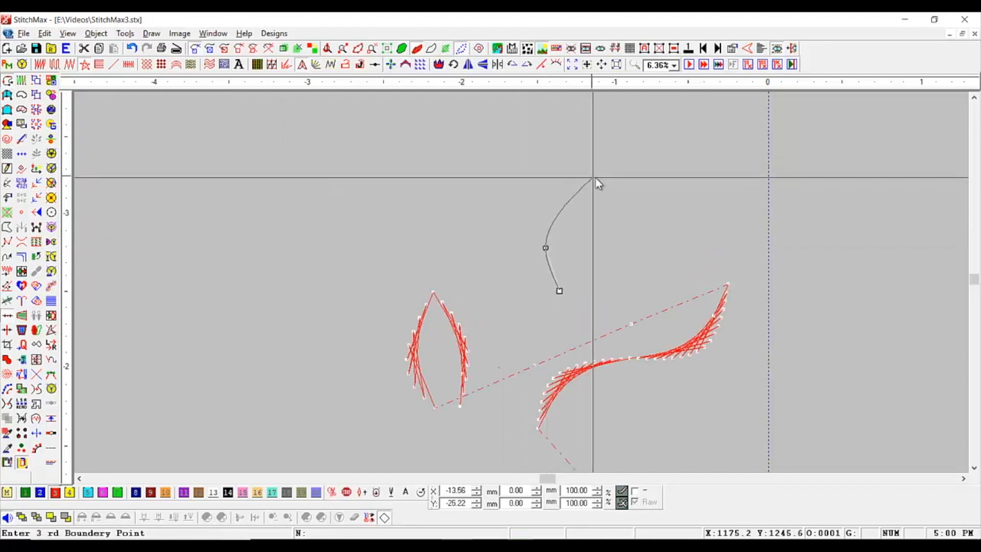
left_click(594, 183)
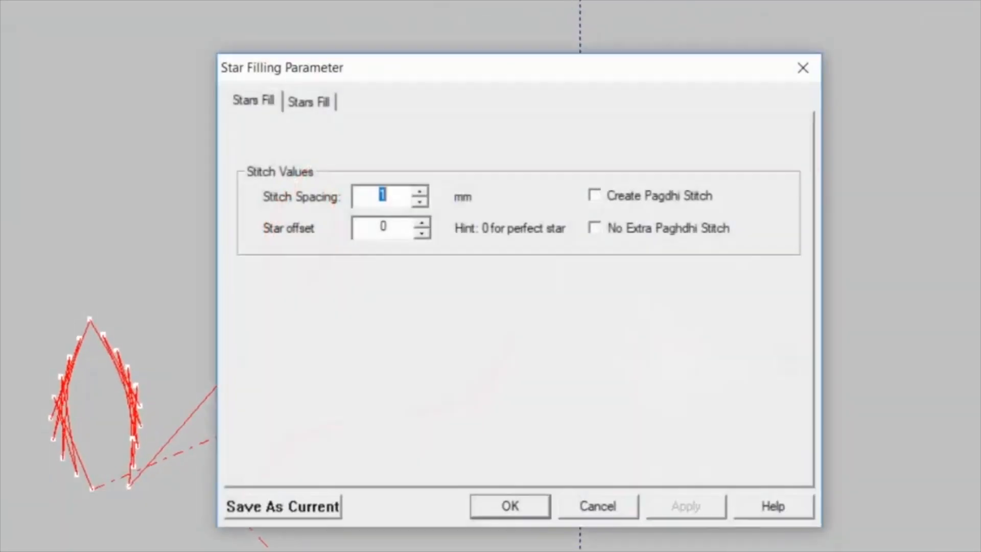
Step: Finish the second star-filled leaf, then give the ring 0.7 mm spacing and star offset 14
left_click(383, 227)
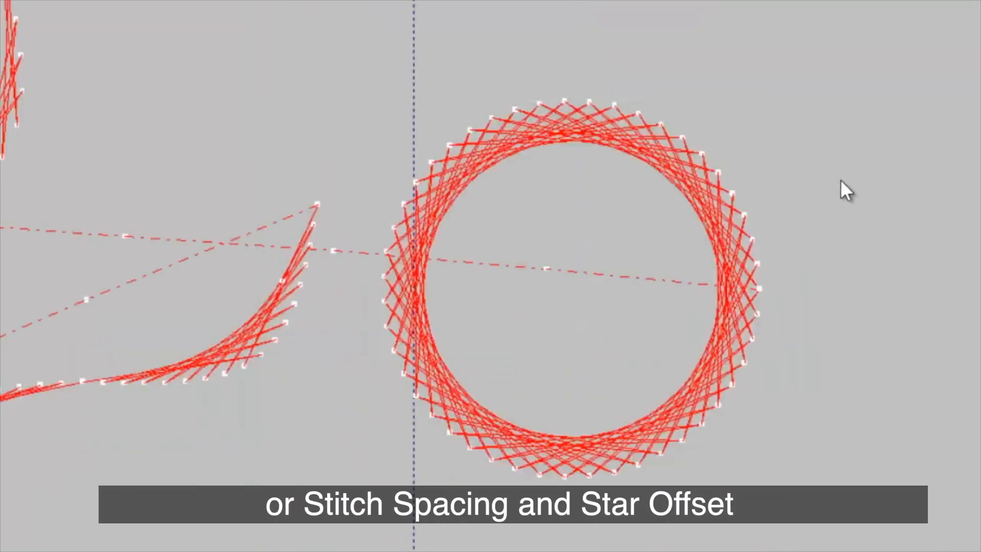
left_click(676, 194)
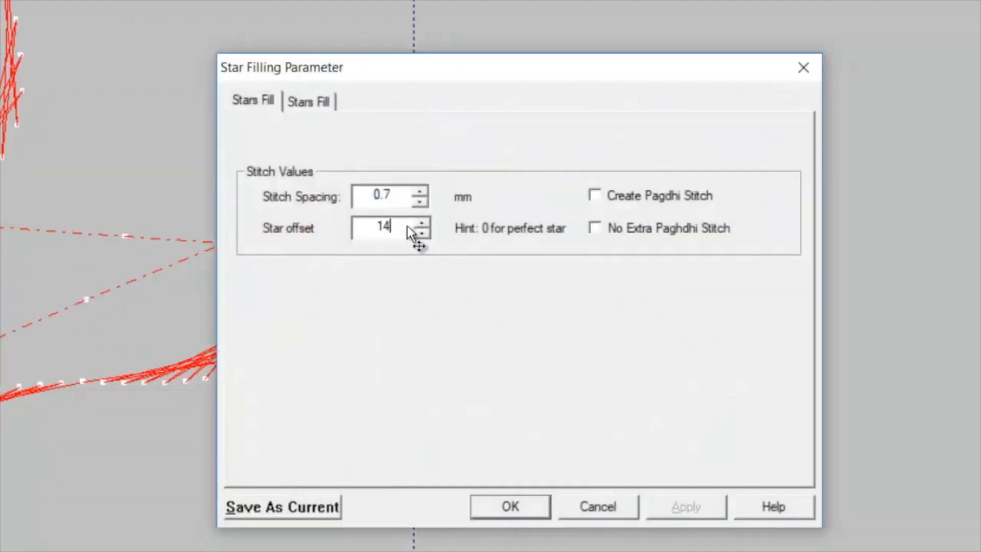
left_click(509, 505)
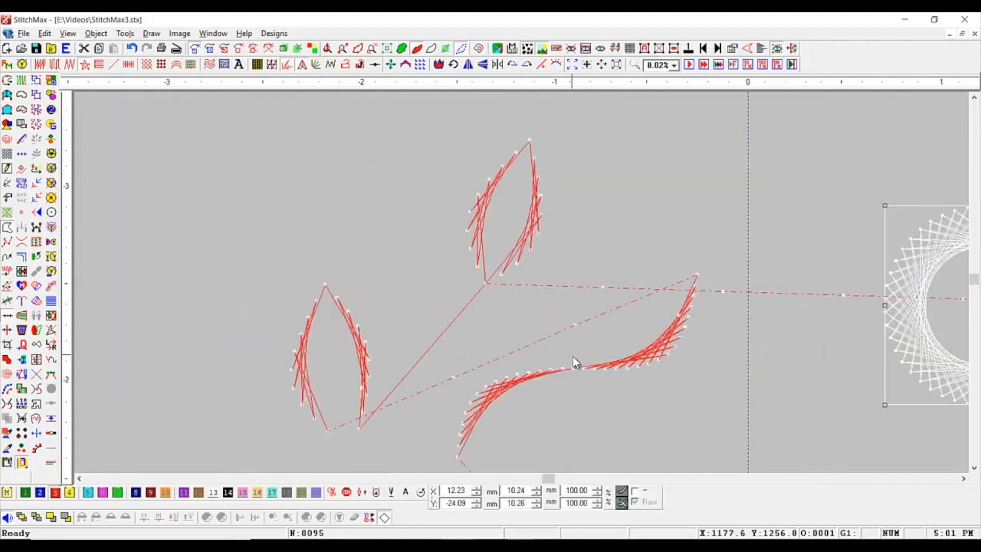
Step: Select all shapes and confirm the star-fill spacing for the large plasma-filled leaf
key("ctrl+a")
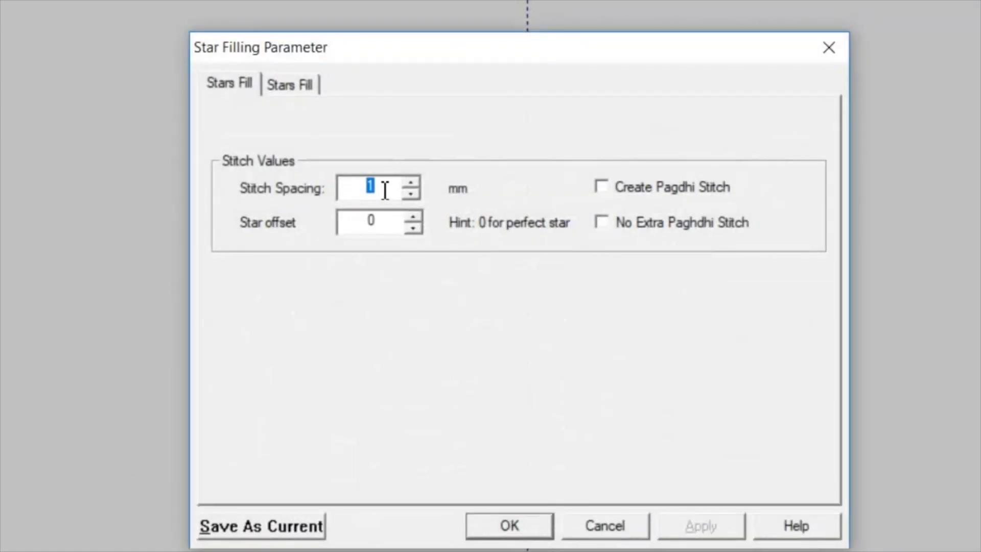
left_click(508, 526)
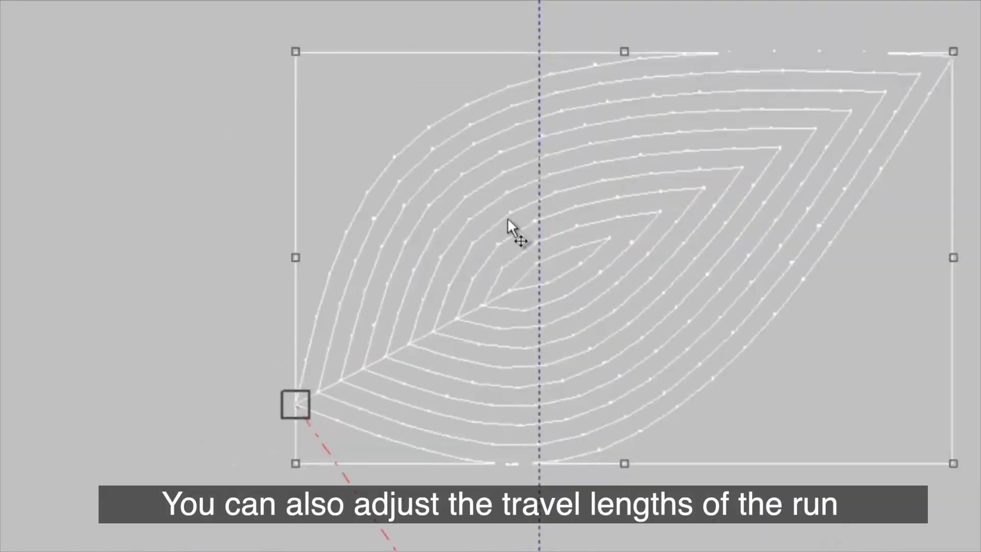
mouse_move(600, 193)
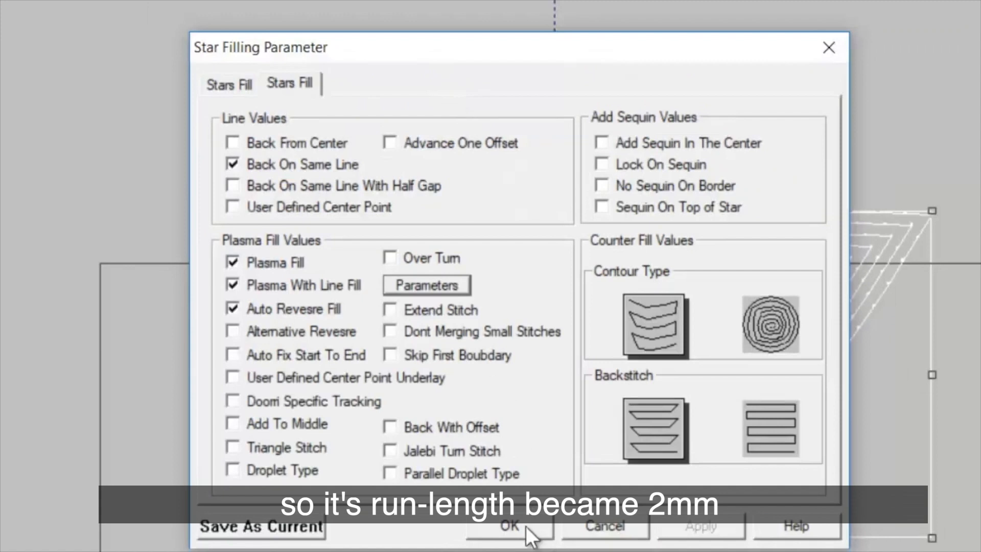
Step: Confirm plasma fill with 1.25 mm spacing, Auto Reverse off, and dismiss Show Repeats
left_click(509, 525)
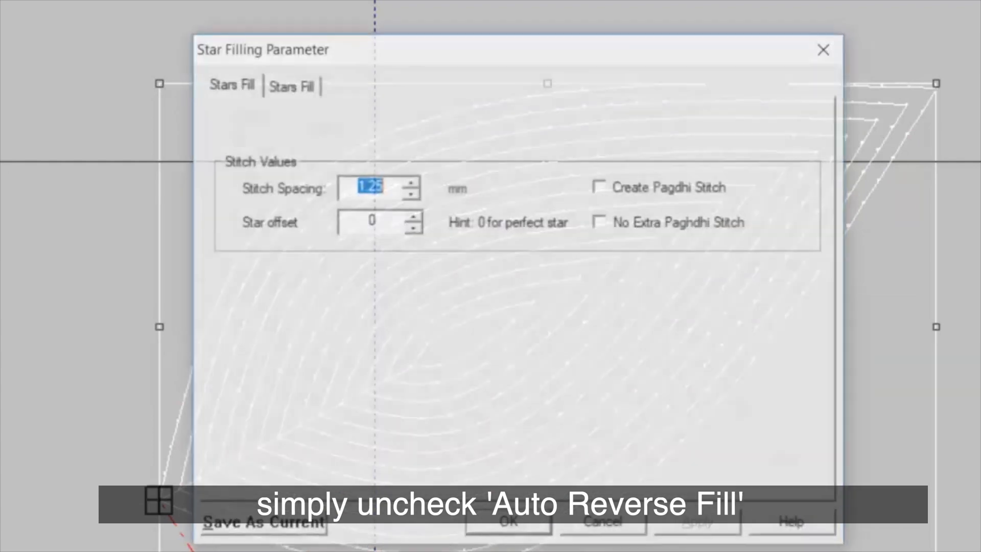
left_click(289, 84)
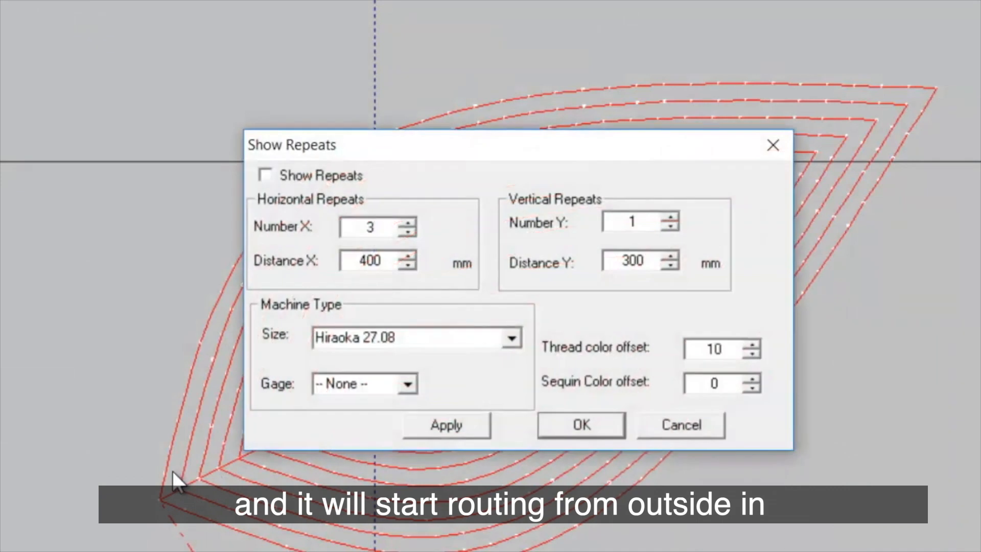
left_click(581, 426)
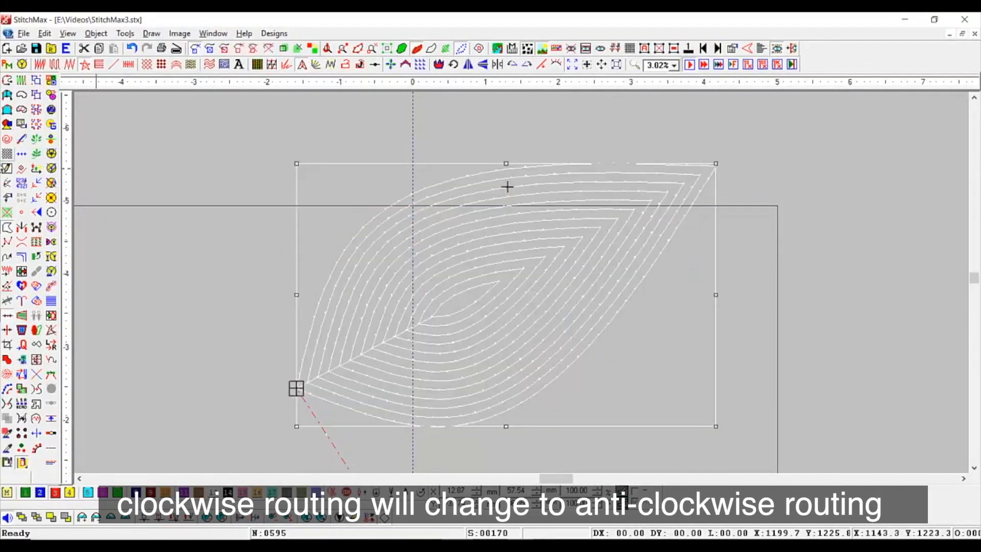
mouse_move(22, 183)
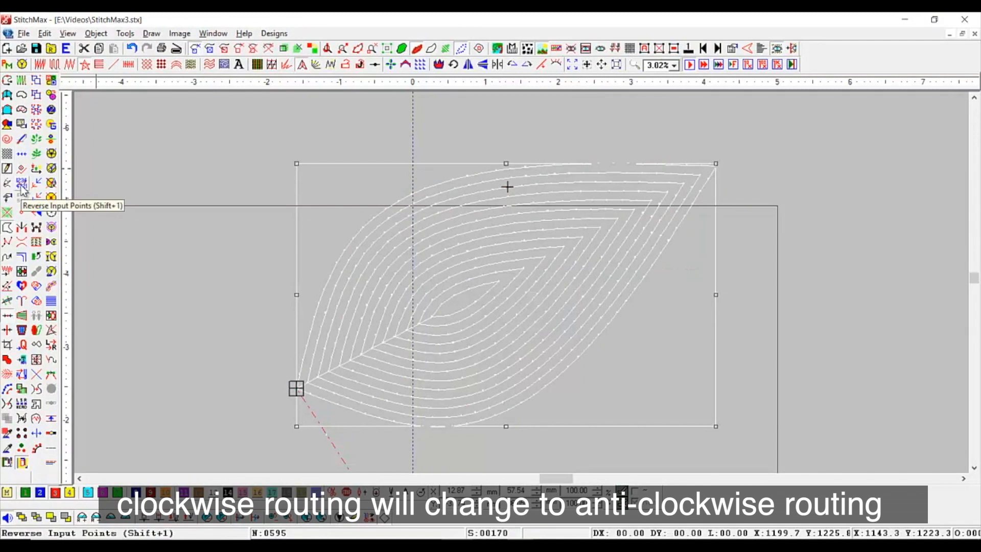
Step: Reverse the leaf's input points so its run lines route anti-clockwise, then select it
left_click(20, 181)
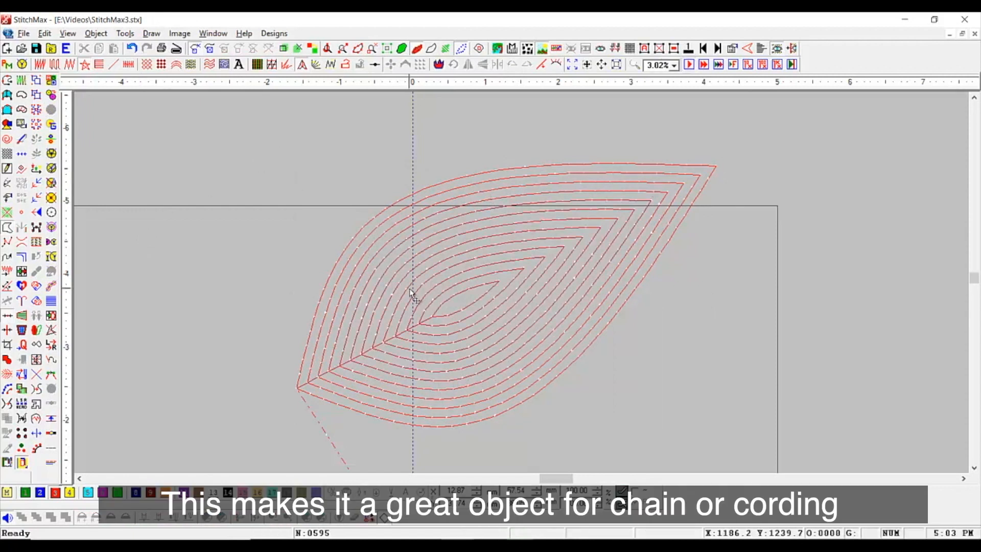
left_click(412, 294)
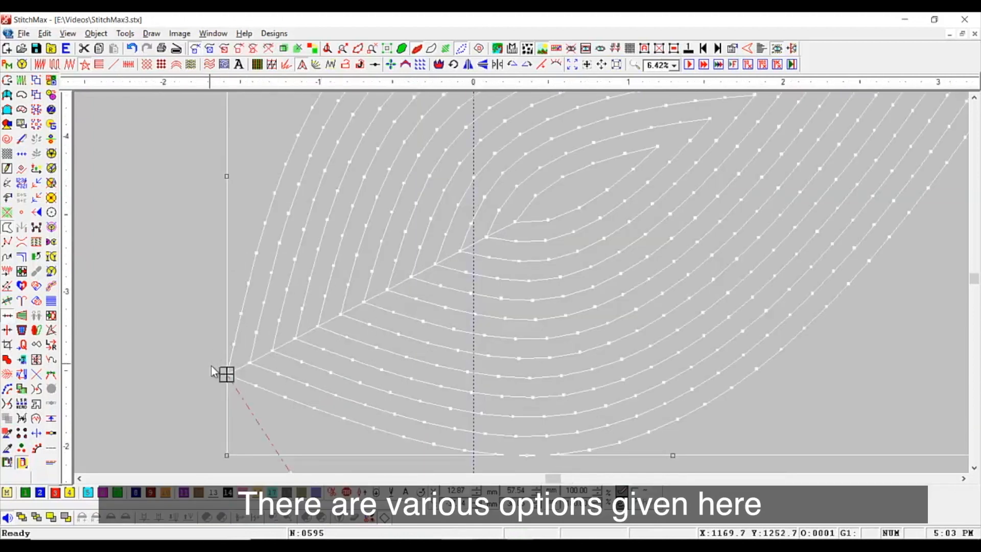
mouse_move(442, 270)
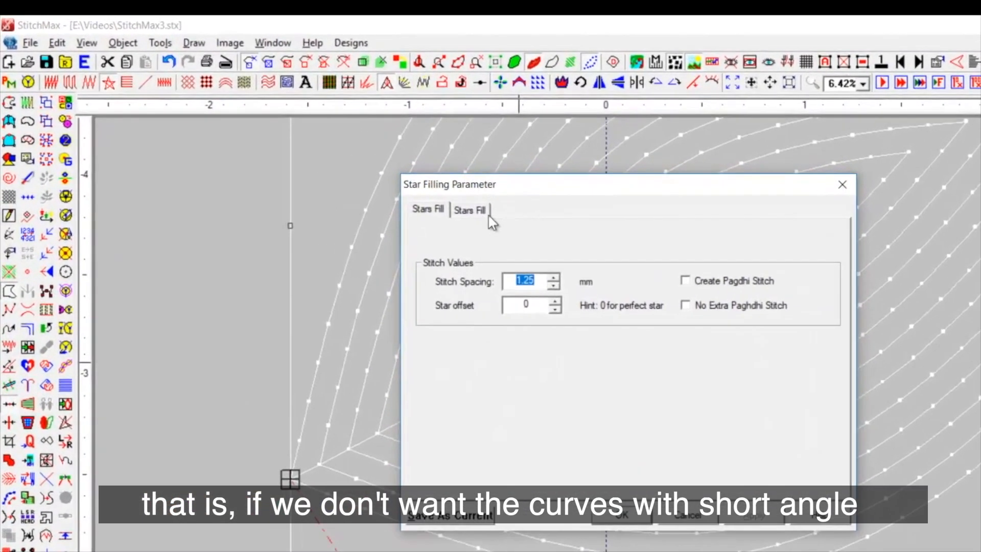
Step: Apply Plasma Fill with Plasma With Line Fill to the leaf and begin the hole shape
left_click(469, 208)
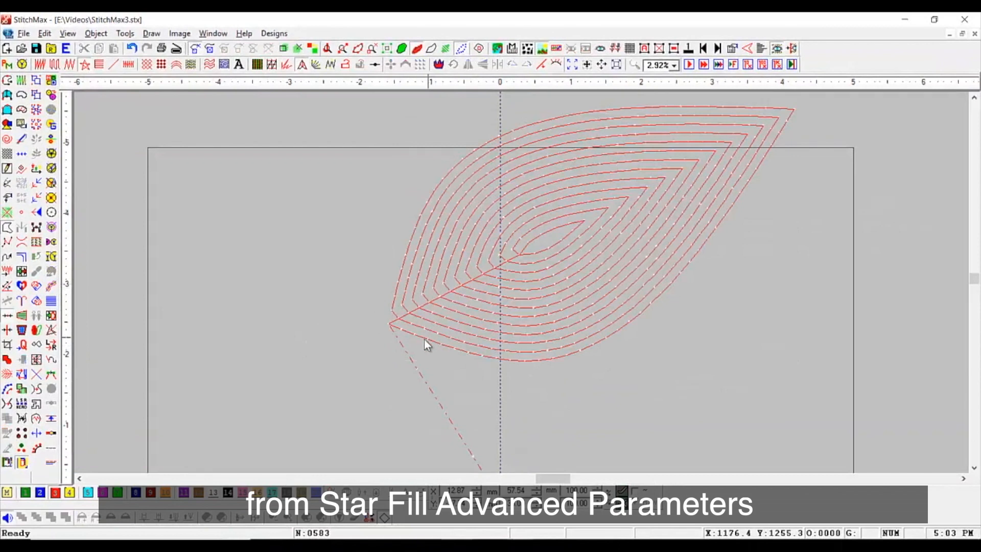
left_click(410, 328)
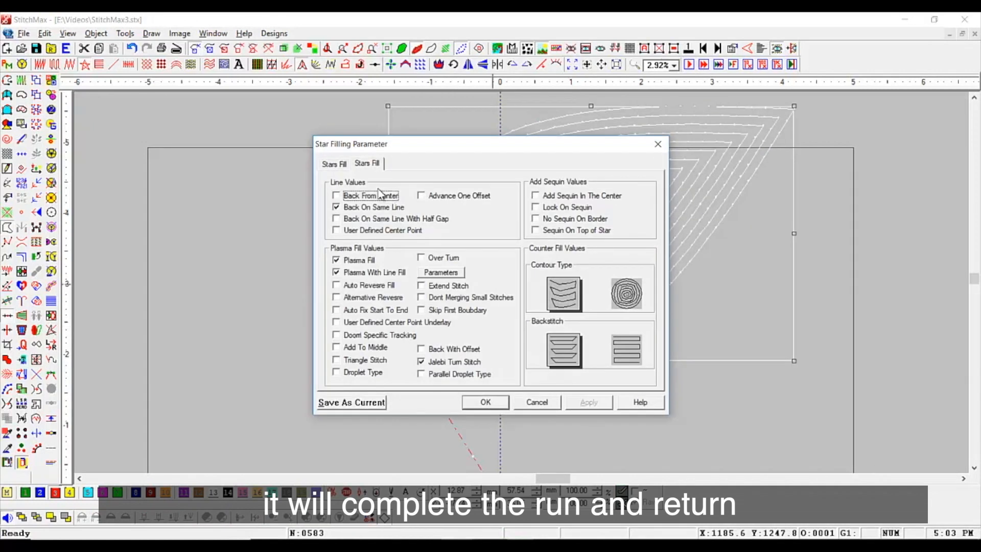
left_click(484, 402)
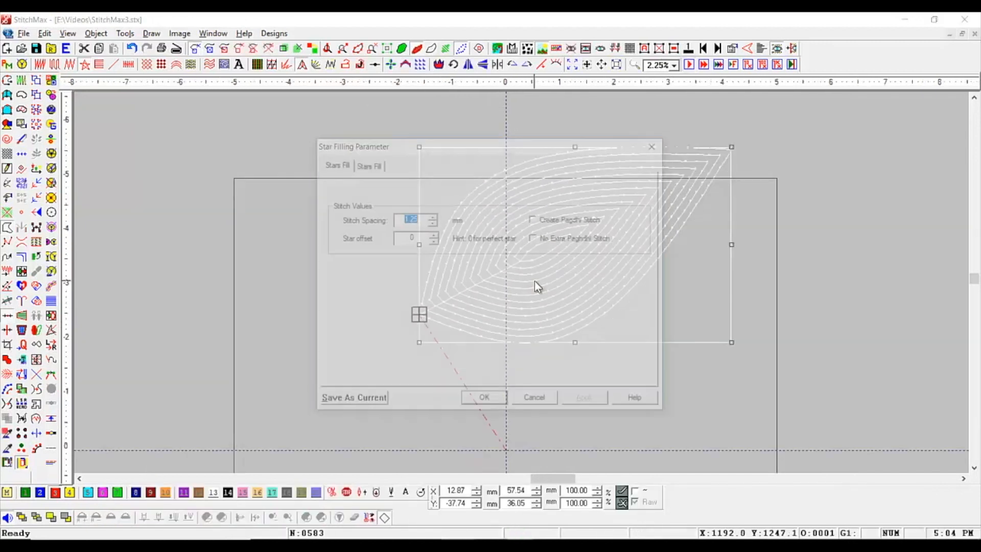
left_click(367, 163)
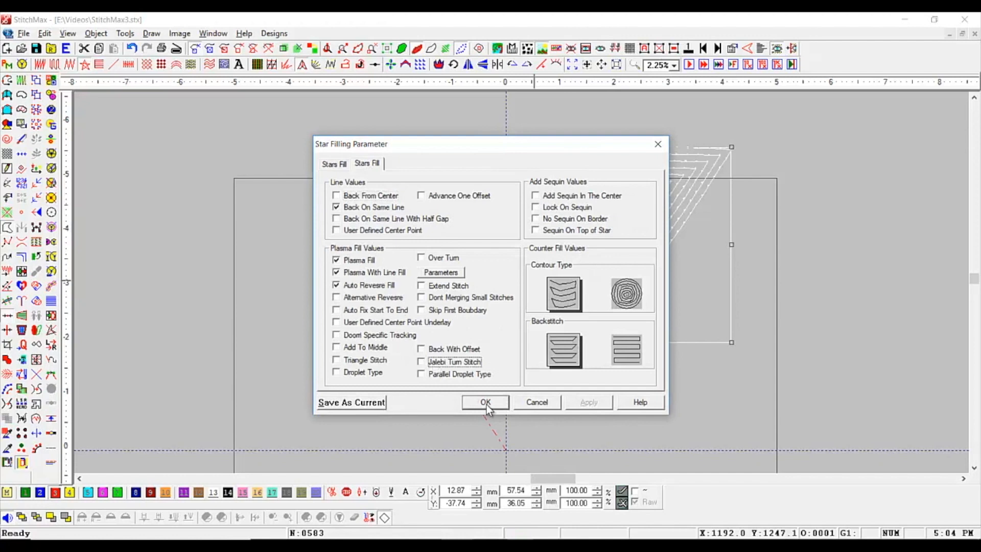
left_click(485, 402)
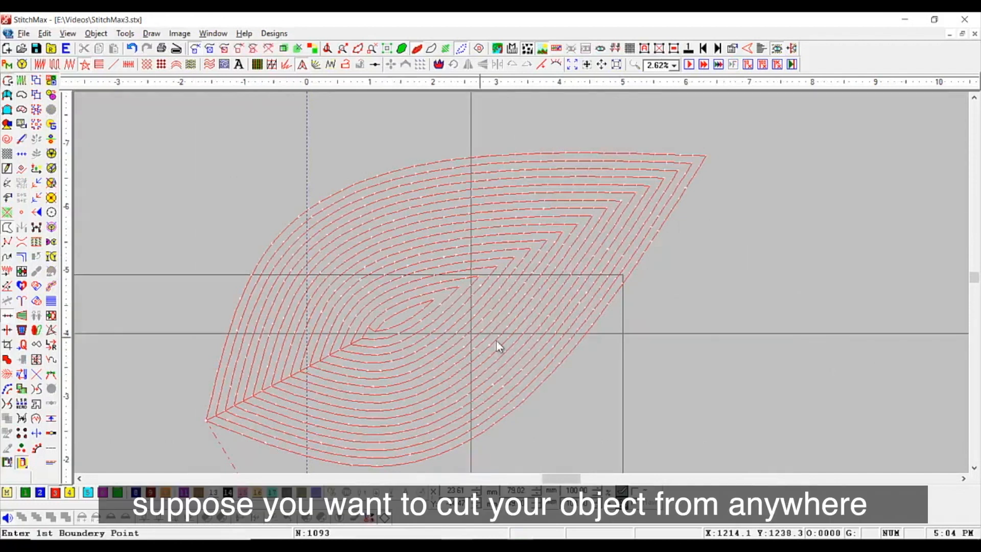
left_click(495, 199)
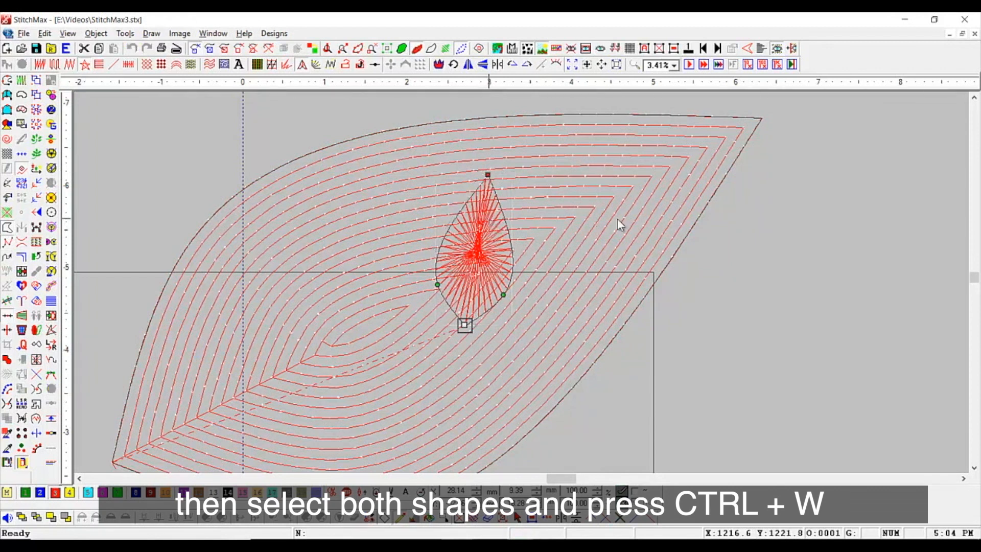
Step: Cut the teardrop shape out of the leaf with Ctrl+W so the run lines flow around it
key("ctrl+w")
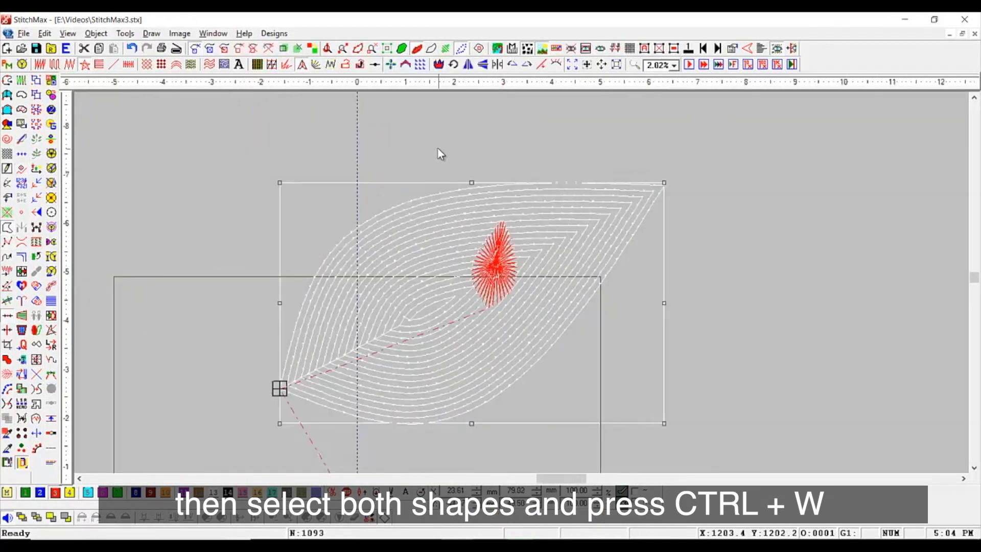
key("ctrl+w")
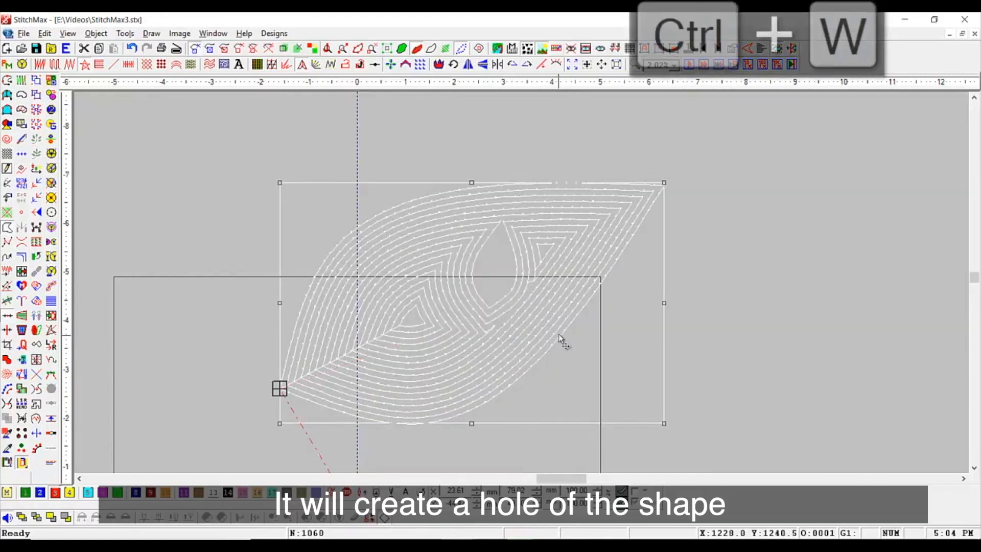
key("ctrl+w")
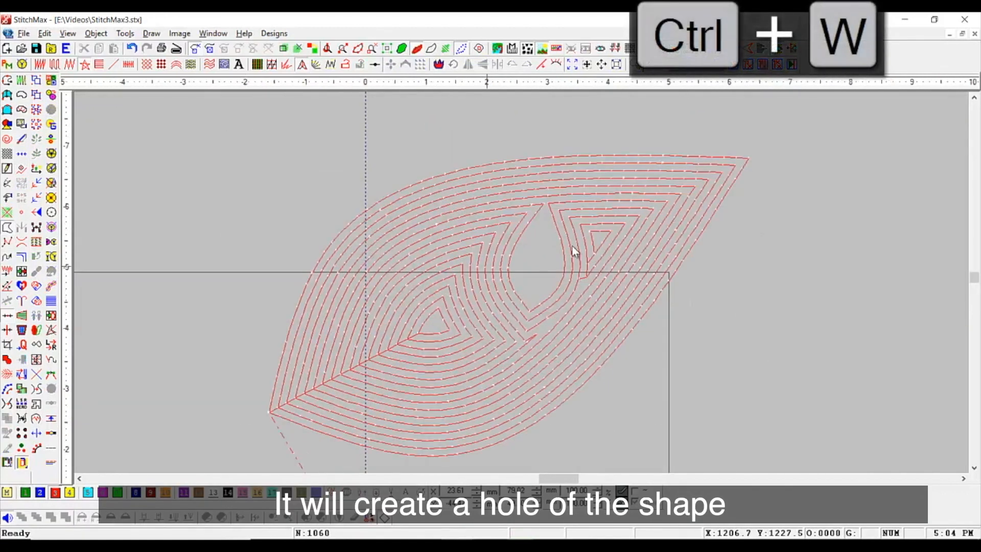
key("ctrl+w")
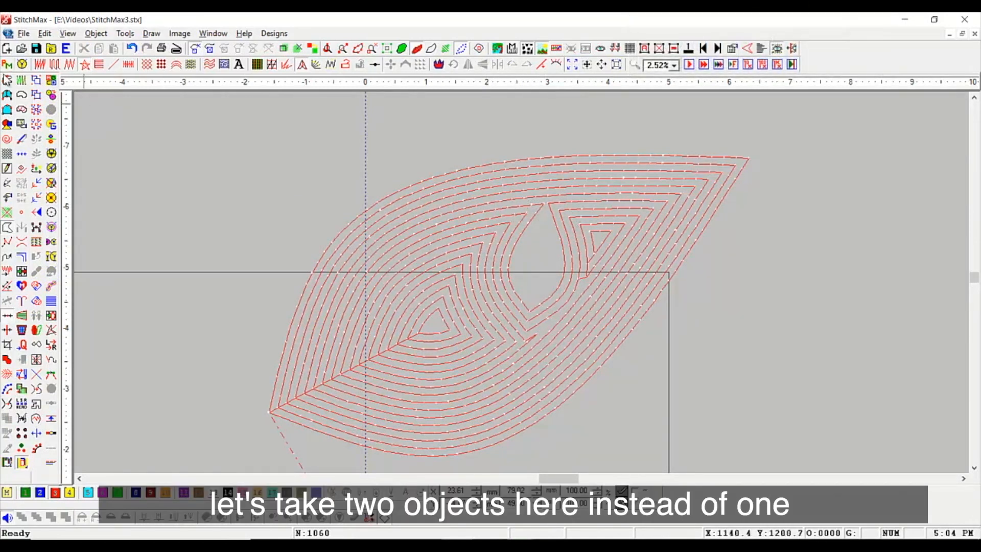
Step: Draw a second hole shape and cut both teardrops out of the leaf with Ctrl+W
left_click(541, 248)
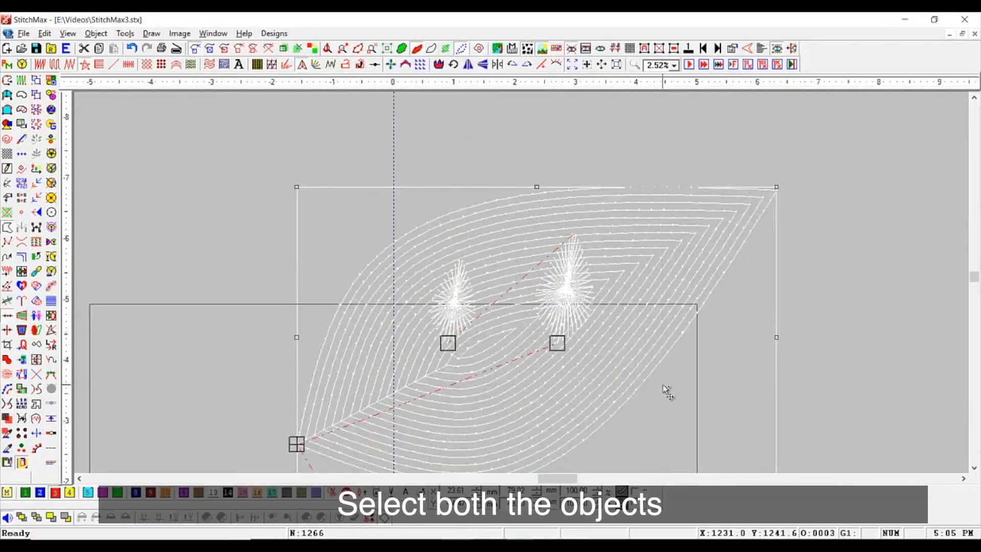
key("ctrl+w")
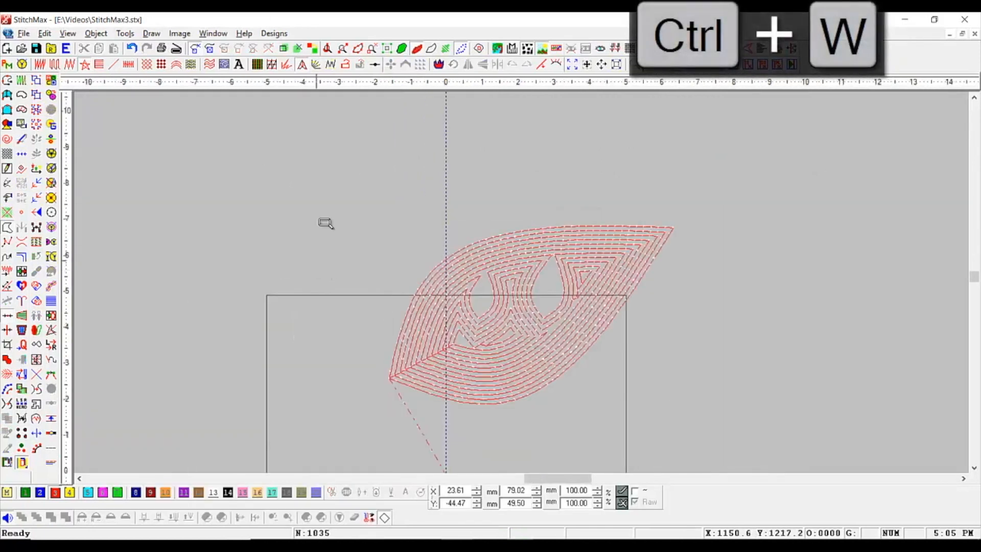
key("ctrl+w")
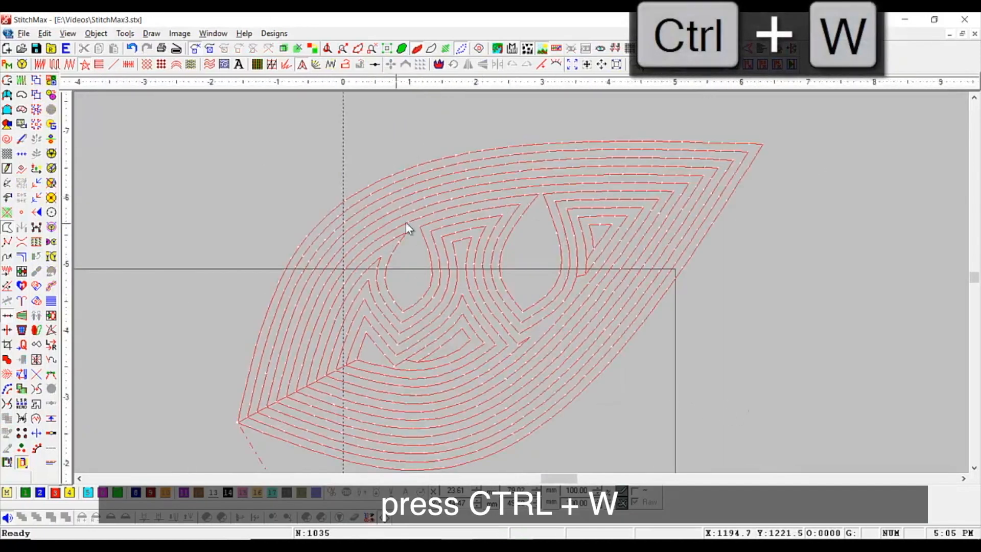
key("ctrl+w")
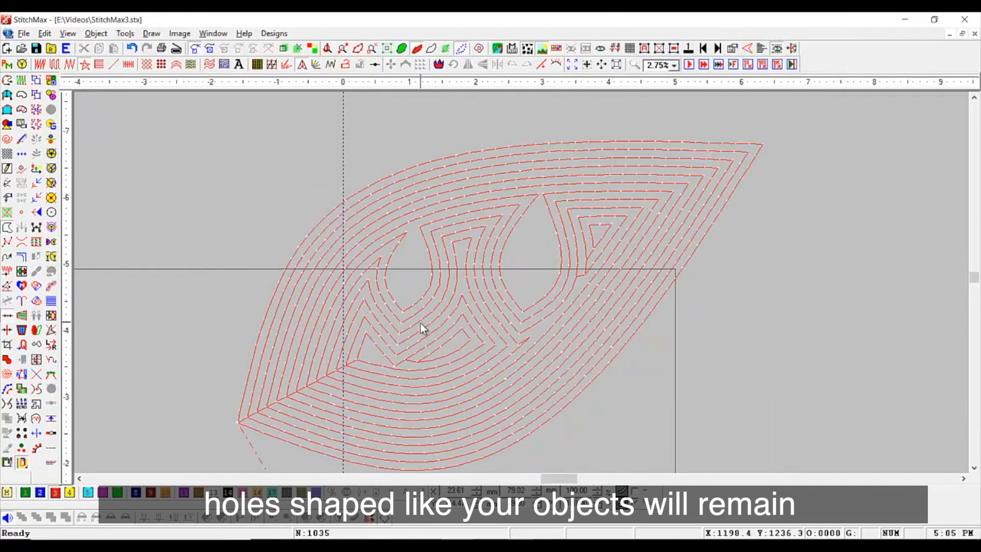
mouse_move(638, 190)
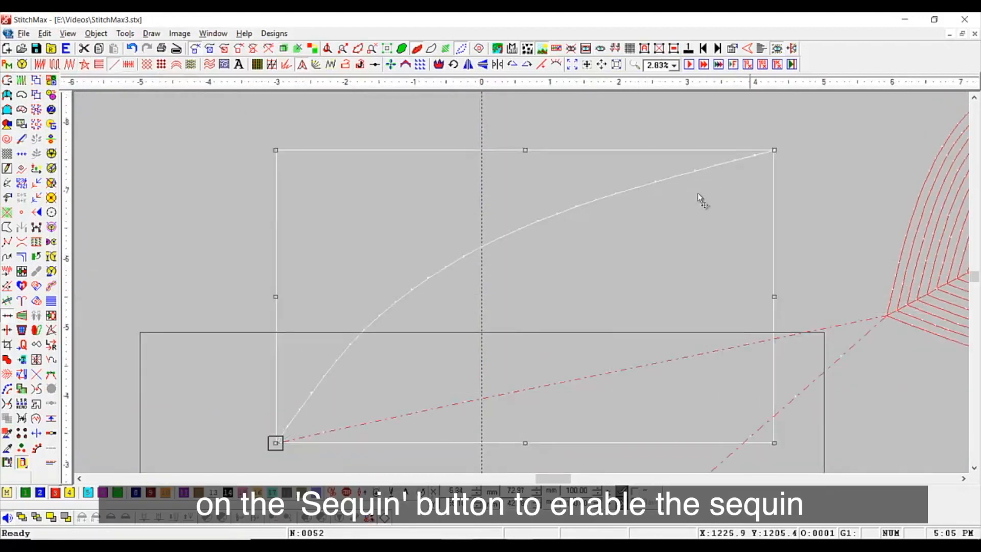
Step: Enable sequins on the curved line and bring up its sequin stitch settings
left_click(21, 64)
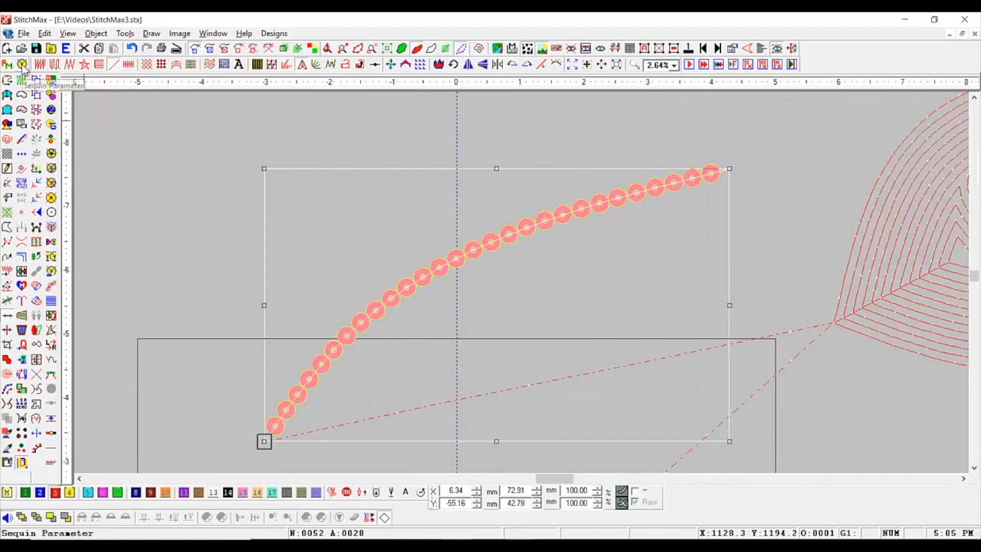
left_click(21, 80)
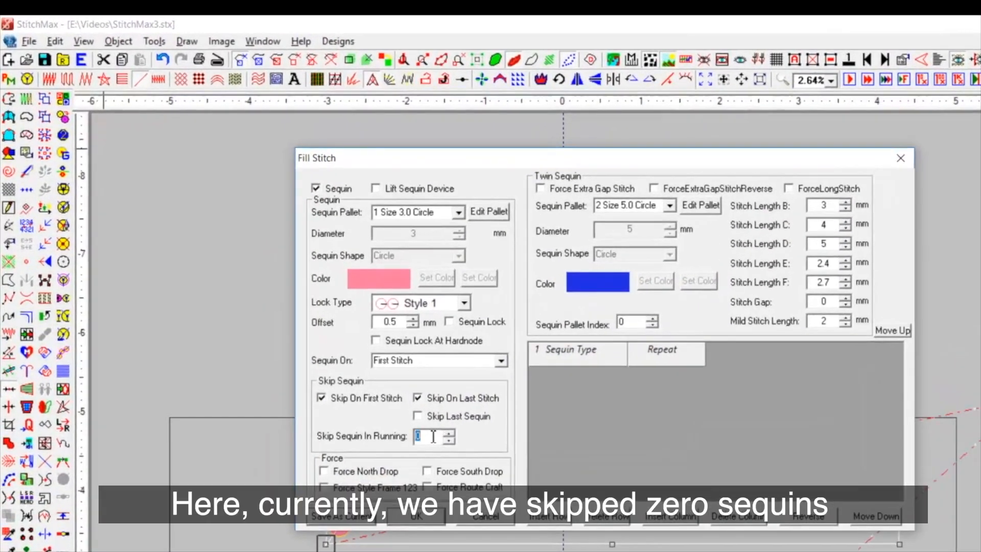
mouse_move(450, 440)
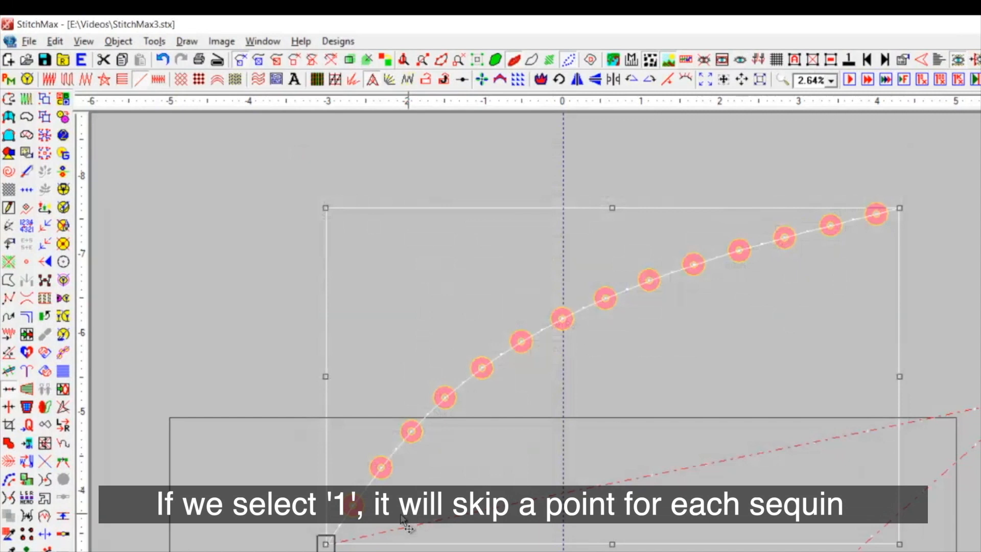
mouse_move(31, 82)
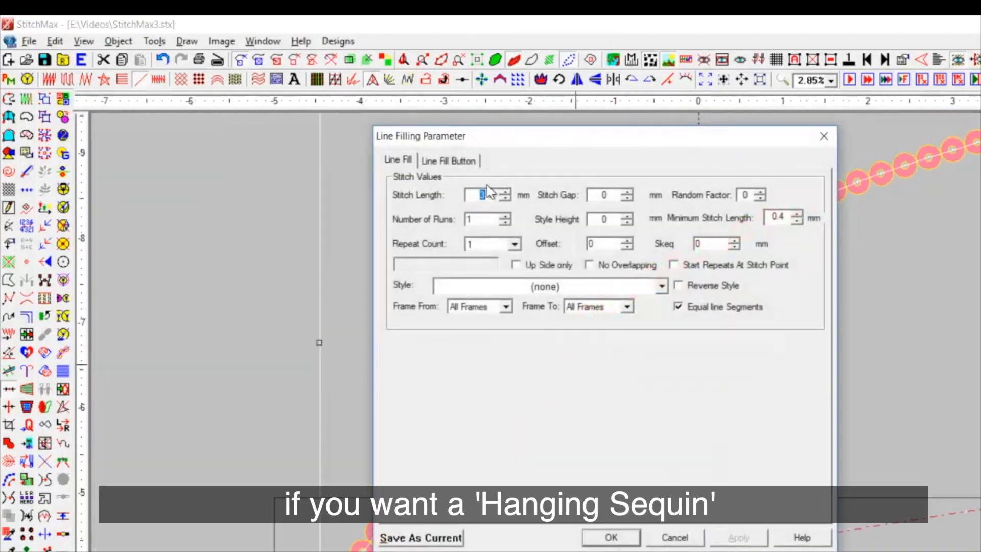
Step: Apply stitch length 1.75 mm and the HangingSequinReverse style to the curved sequin line
type("1.75")
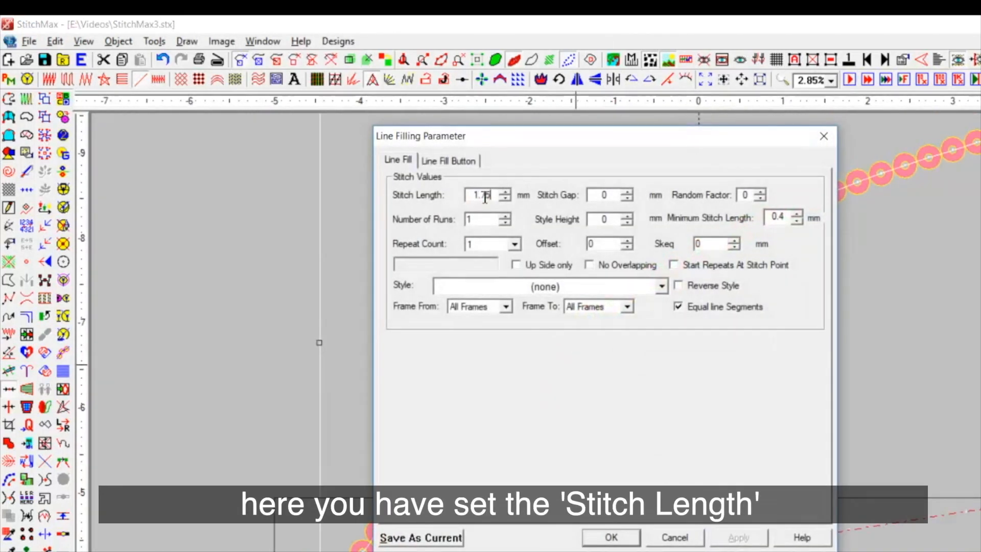
left_click(548, 286)
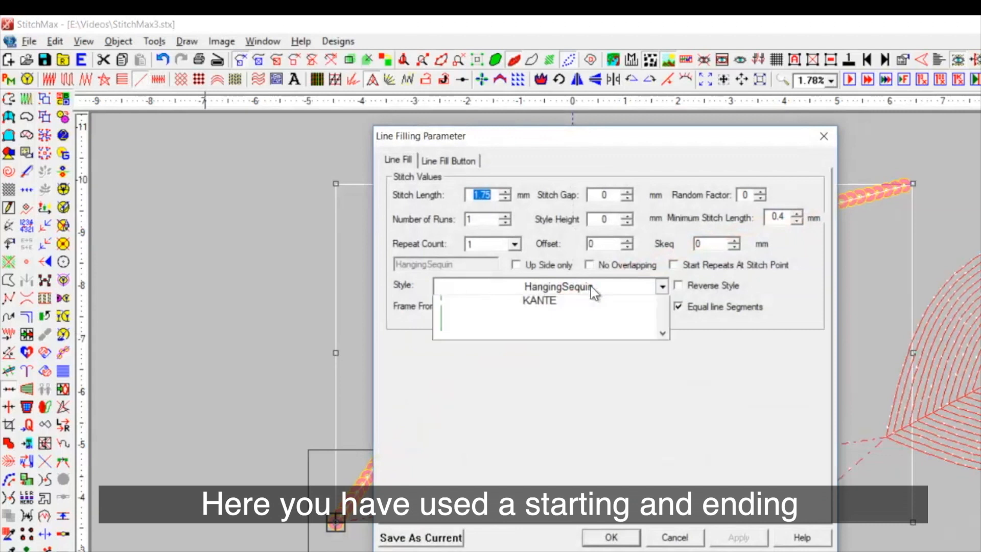
left_click(557, 286)
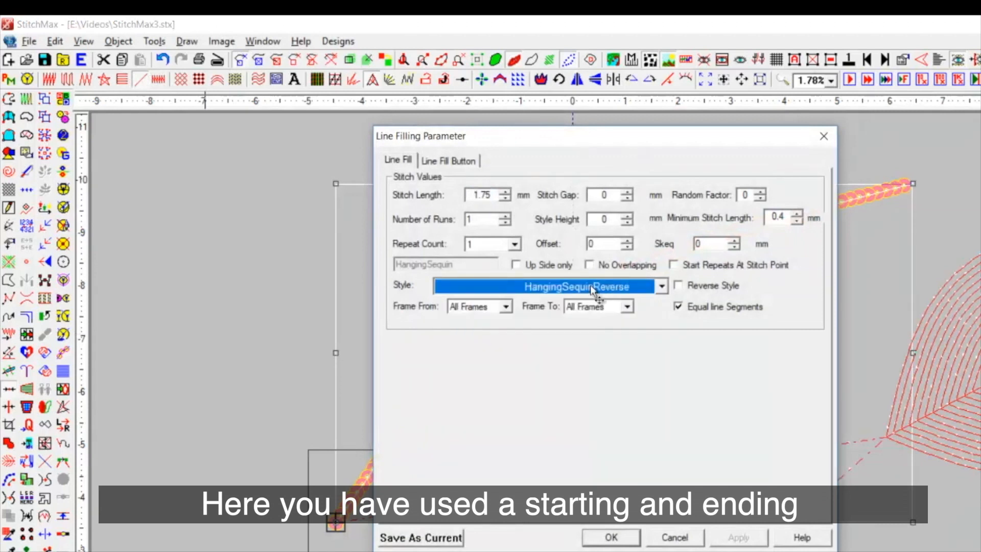
left_click(610, 537)
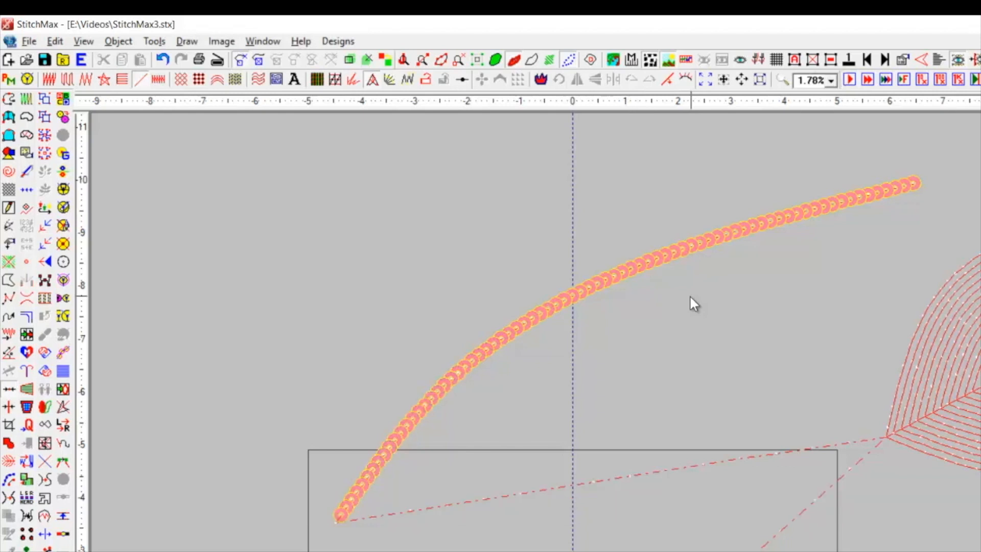
mouse_move(9, 100)
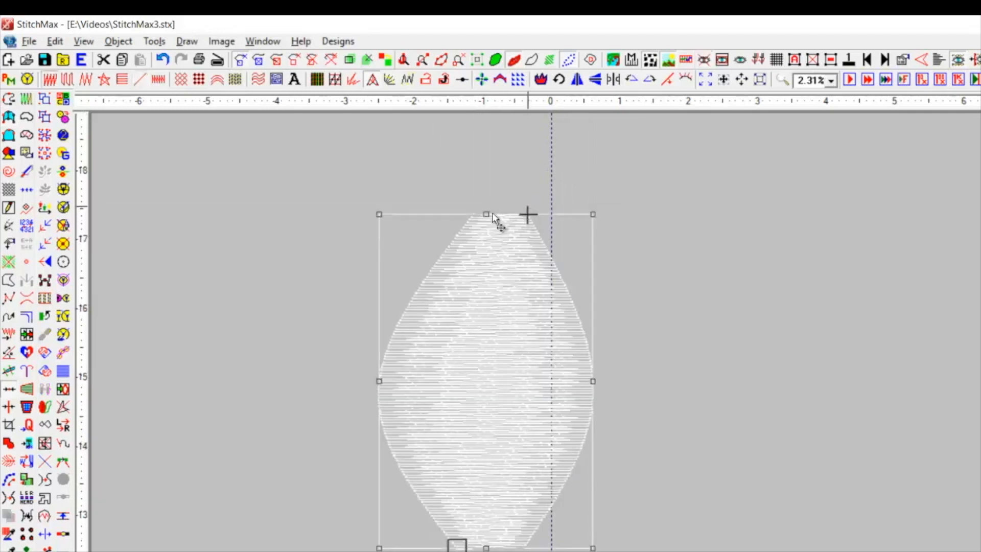
Step: Open the E-fill settings of the leaf-shaped object
left_click(121, 80)
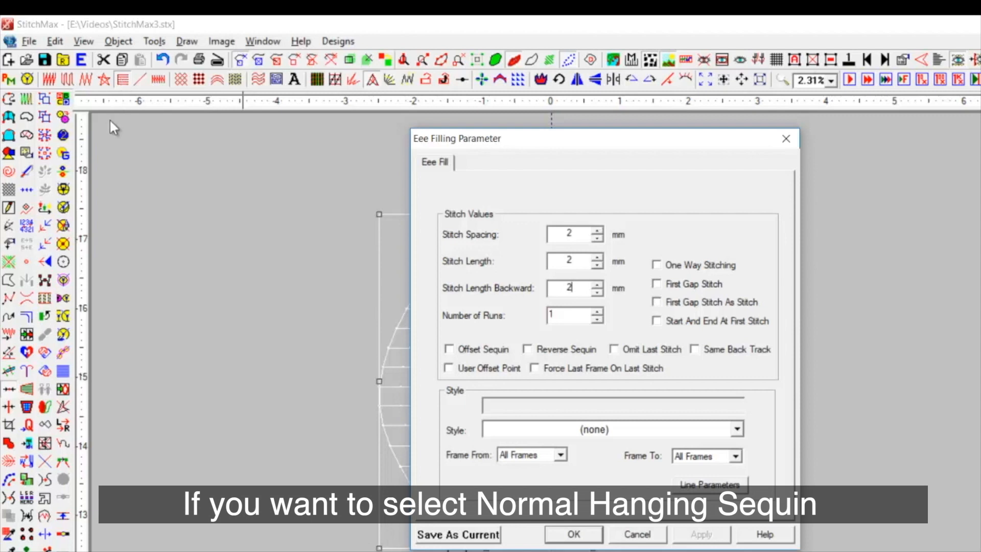
Step: Enable Offset Sequin and choose the HangingSequinReverse style for the leaf's E-fill
left_click(450, 350)
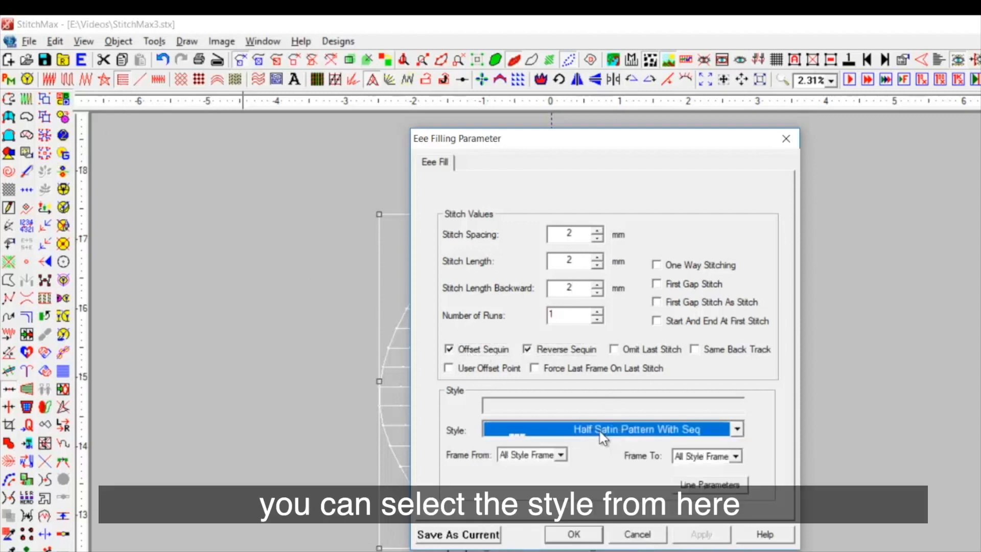
left_click(612, 428)
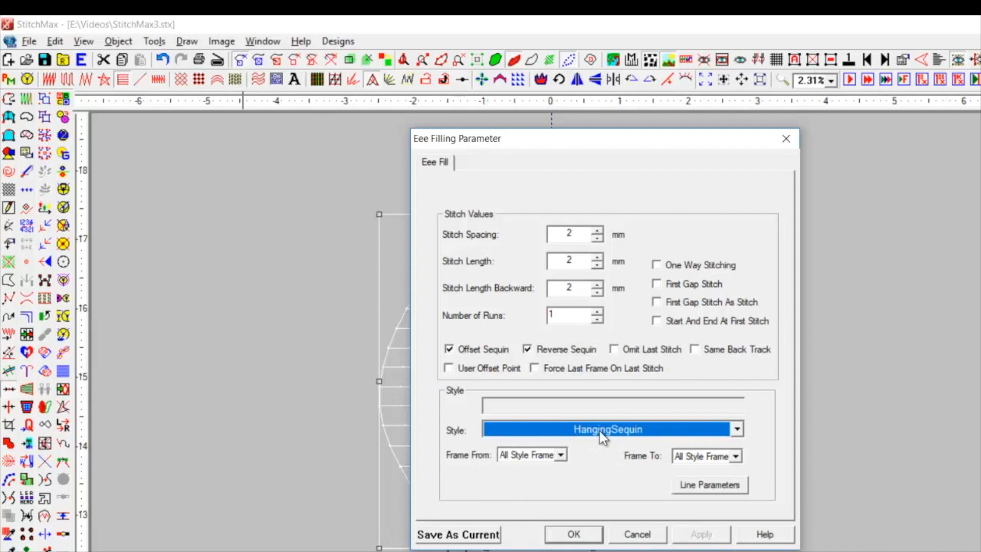
left_click(736, 428)
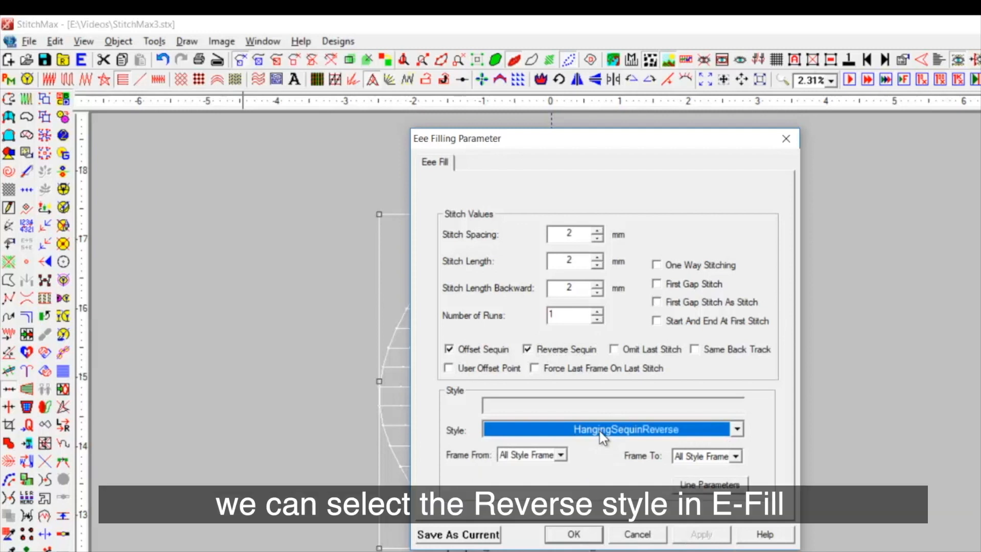
left_click(572, 534)
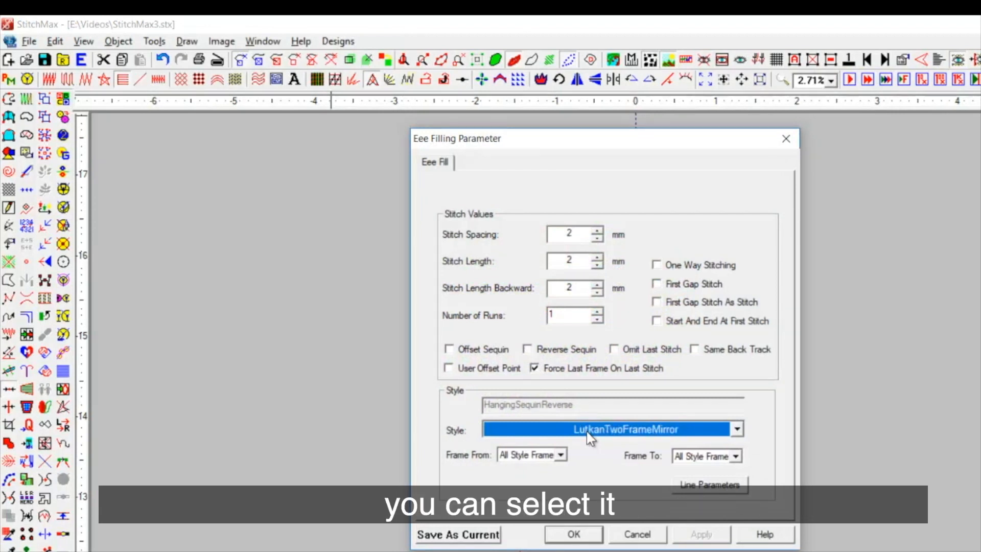
Step: Apply the LutkanTwoFrameMirror sequin style so the leaf is covered in overlapping sequins
left_click(572, 535)
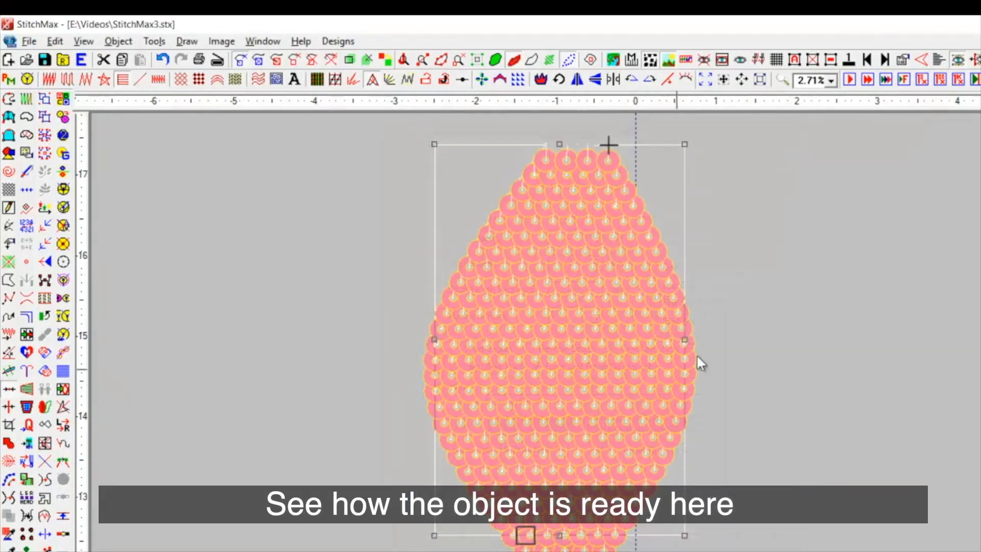